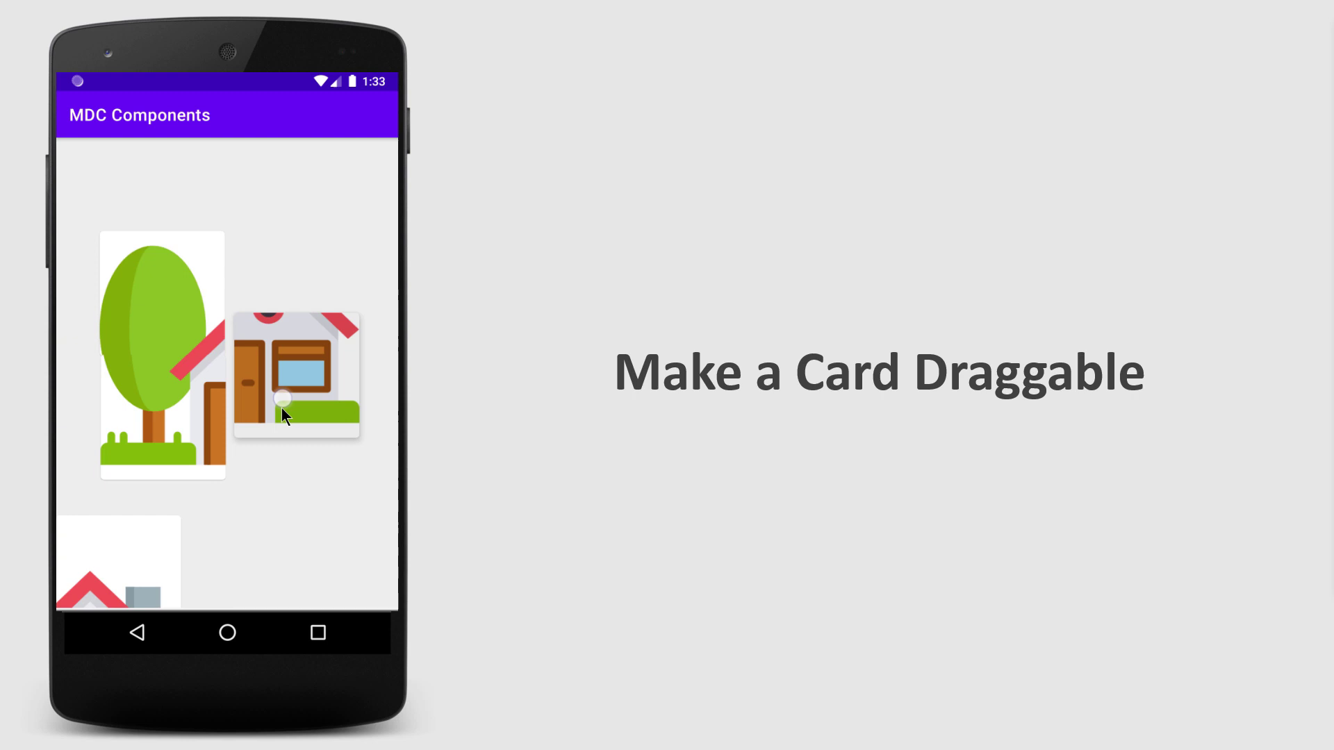
Drag a house-piece card around the running app screen.
{"action": "left_click_drag", "start_coordinate": [295, 374], "coordinate": [282, 411]}
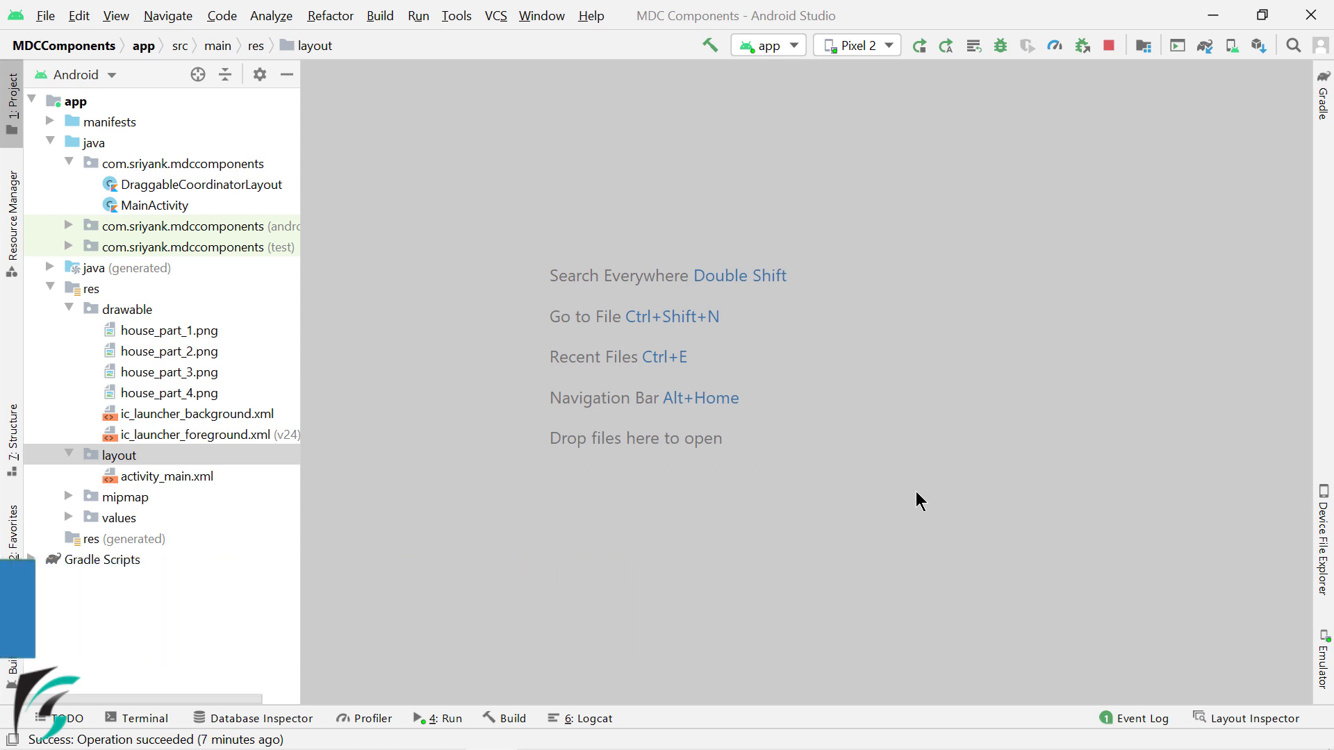
Review DraggableCoordinatorLayout, the house-part drawables and layout folder, then open activity_main.xml.
{"action": "left_click", "coordinate": [192, 185]}
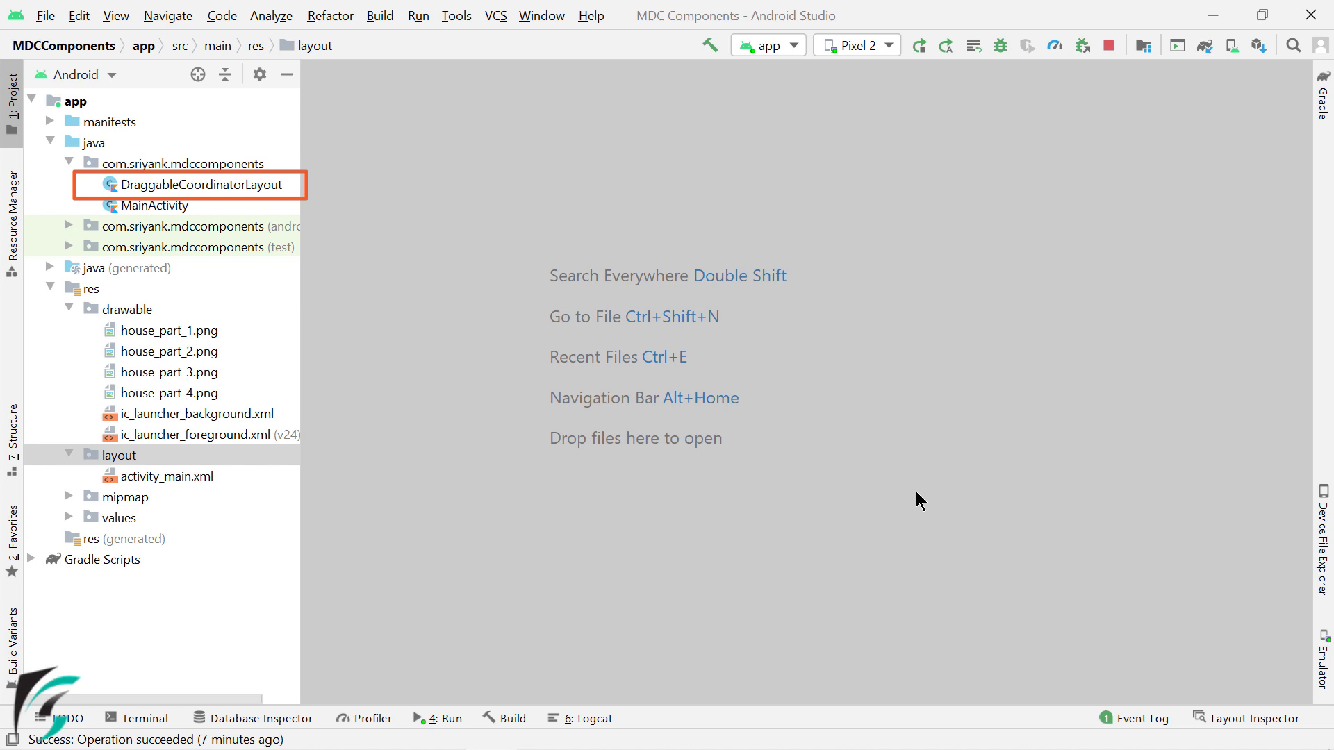
{"action": "left_click", "coordinate": [128, 309]}
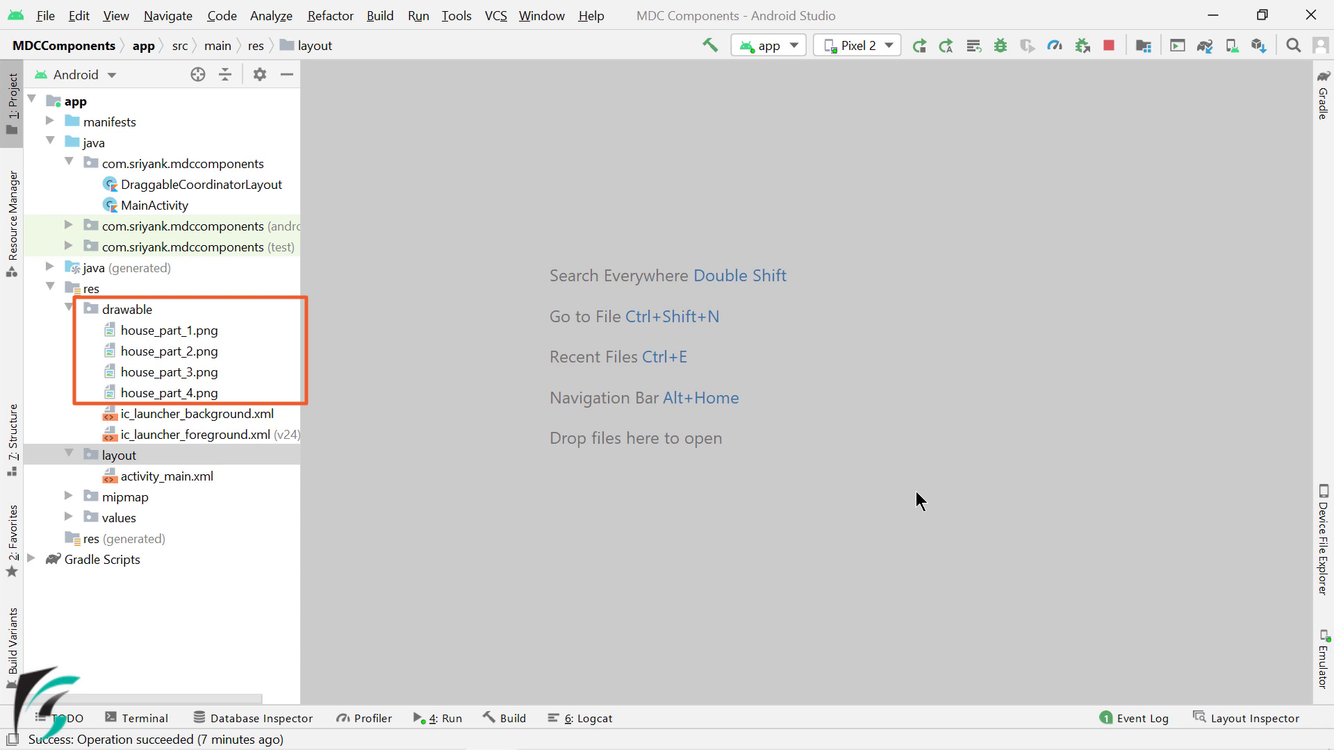
{"action": "left_click", "coordinate": [122, 455]}
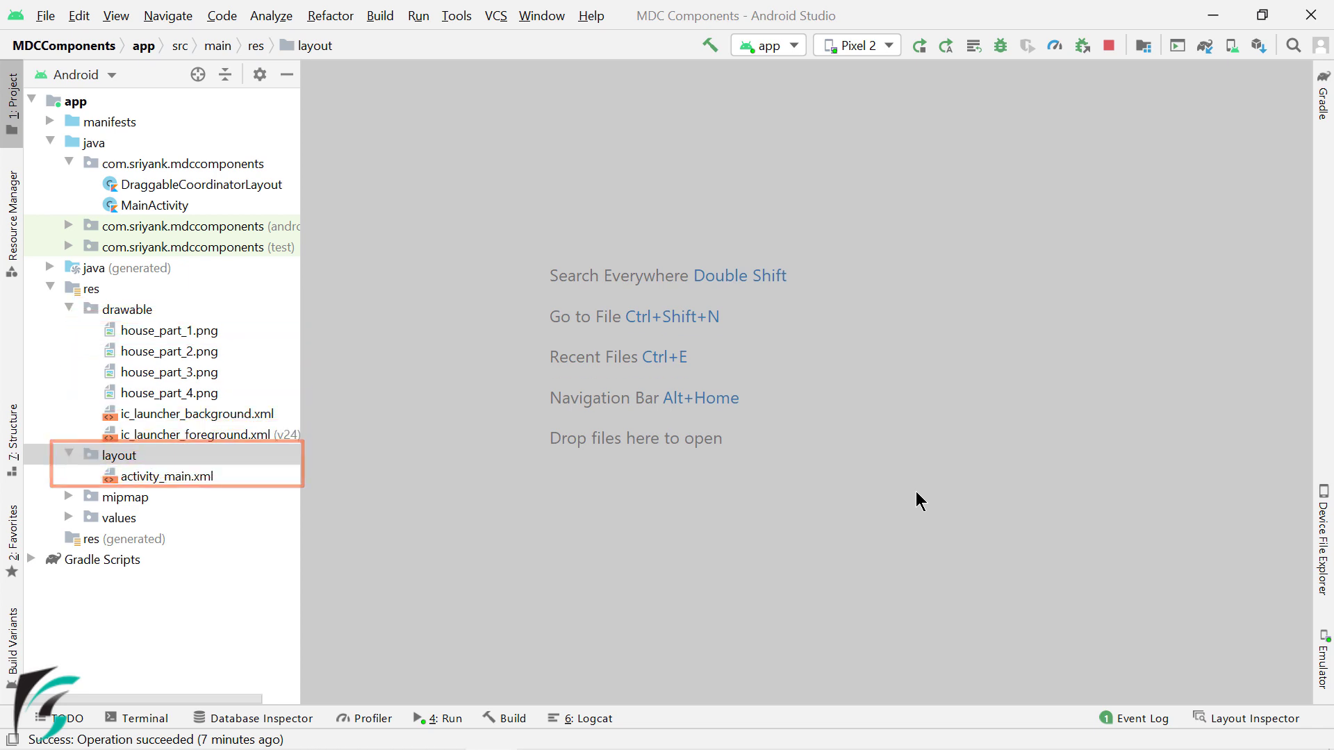
{"action": "double_click", "coordinate": [167, 477]}
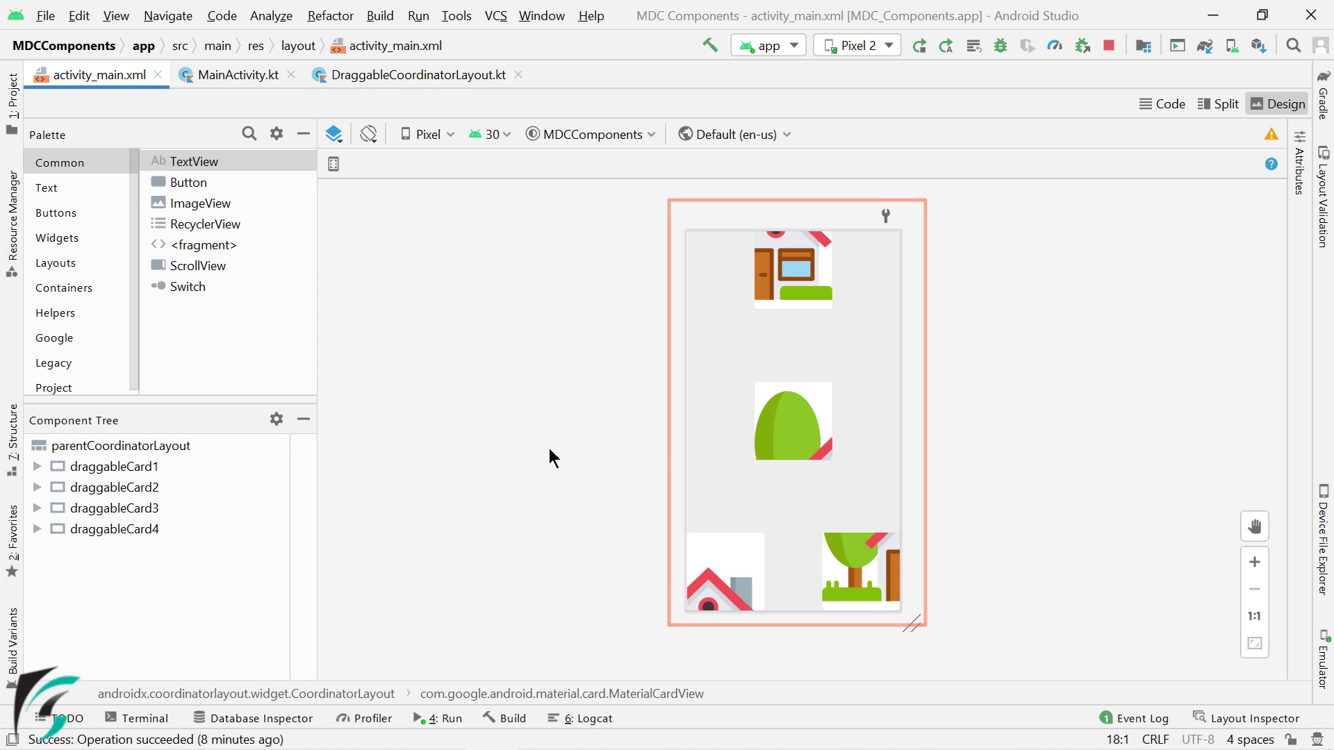
Switch the layout editor to Split view and select the first card's house_part_1 ImageView code.
{"action": "left_click", "coordinate": [1217, 103]}
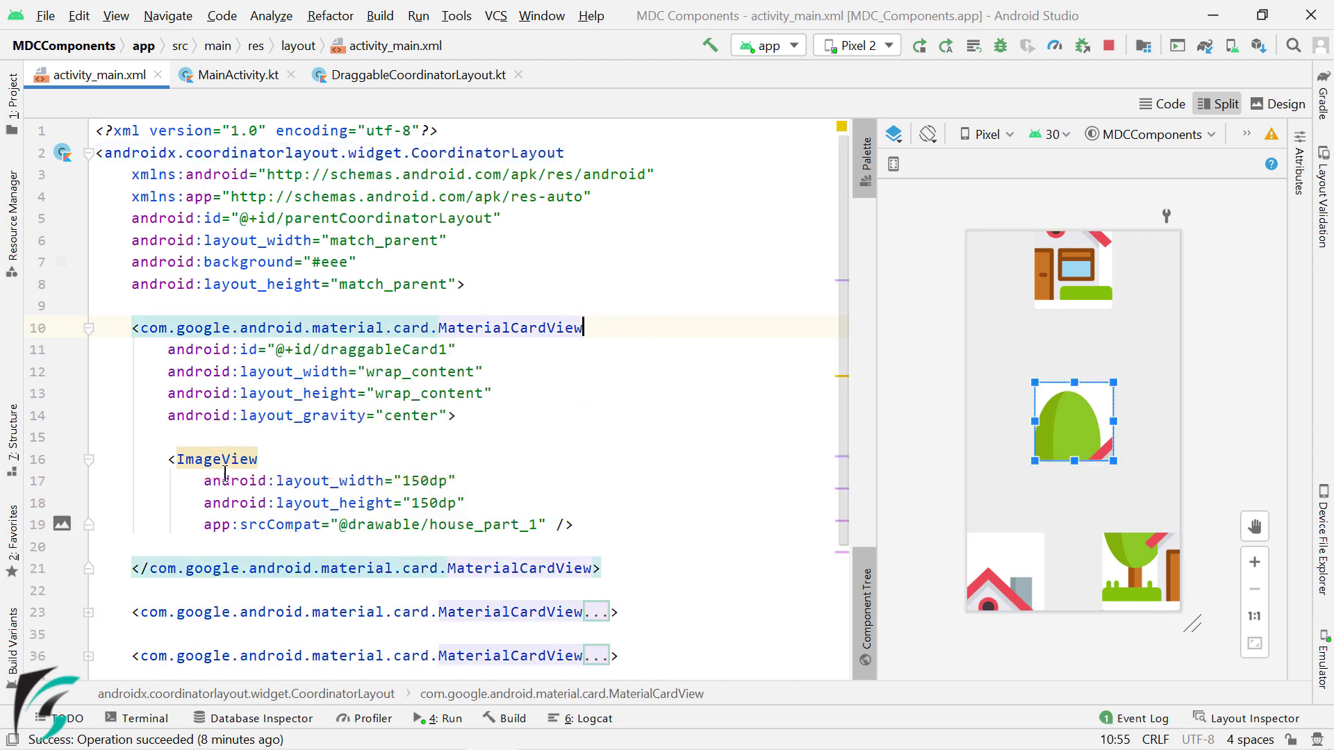
{"action": "left_click", "coordinate": [217, 459]}
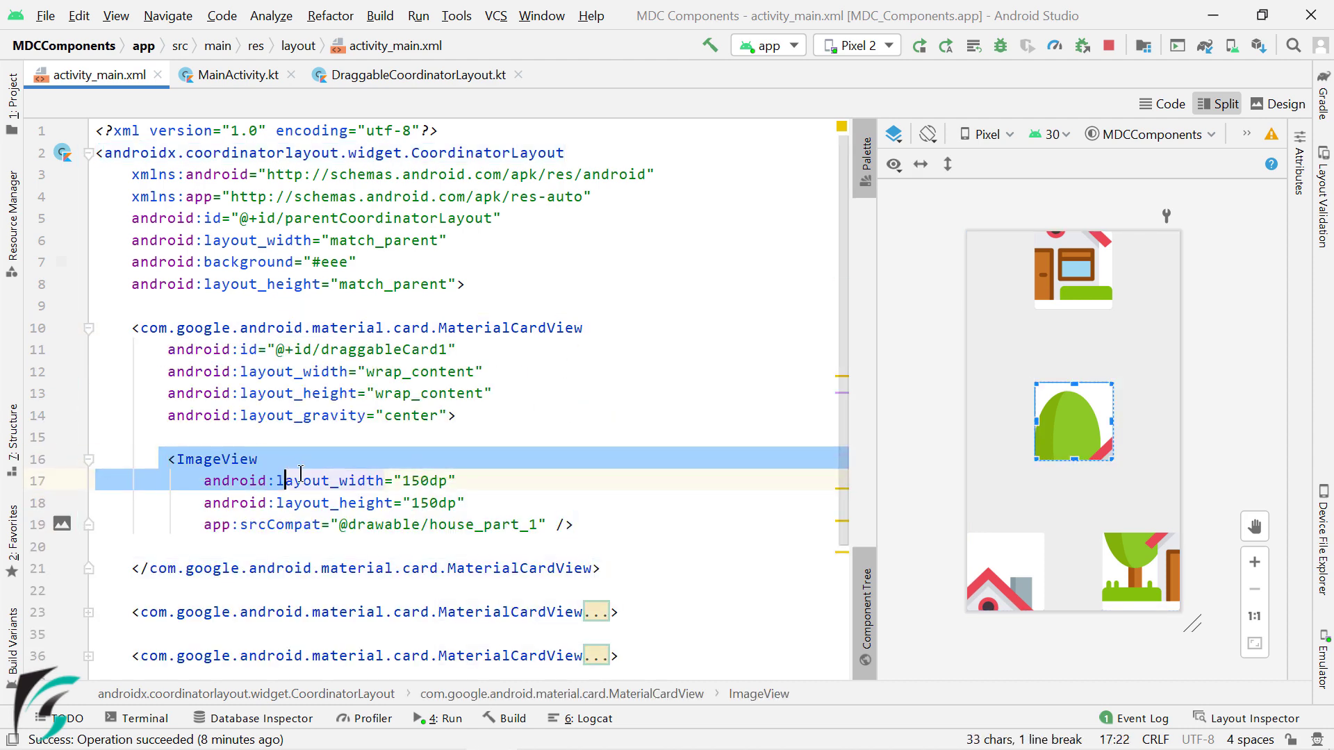
{"action": "left_click", "coordinate": [573, 524]}
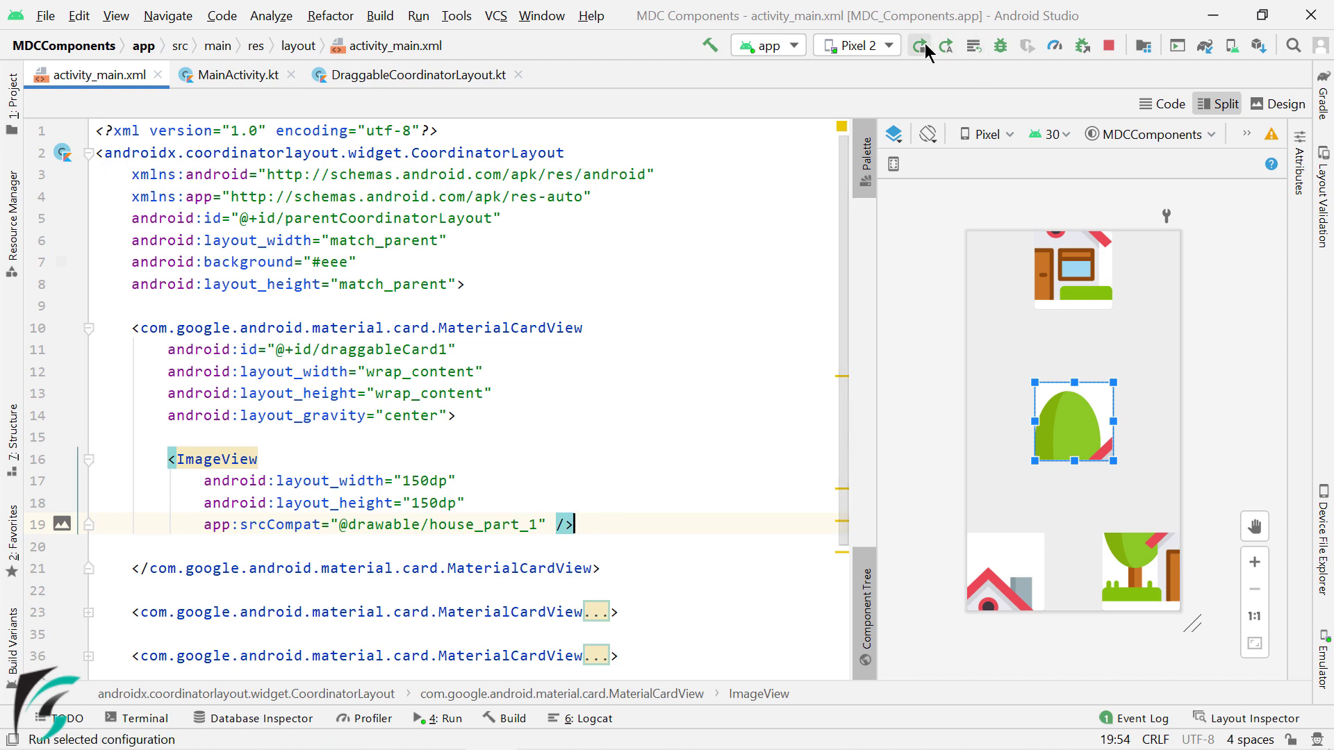
{"action": "left_click", "coordinate": [918, 45]}
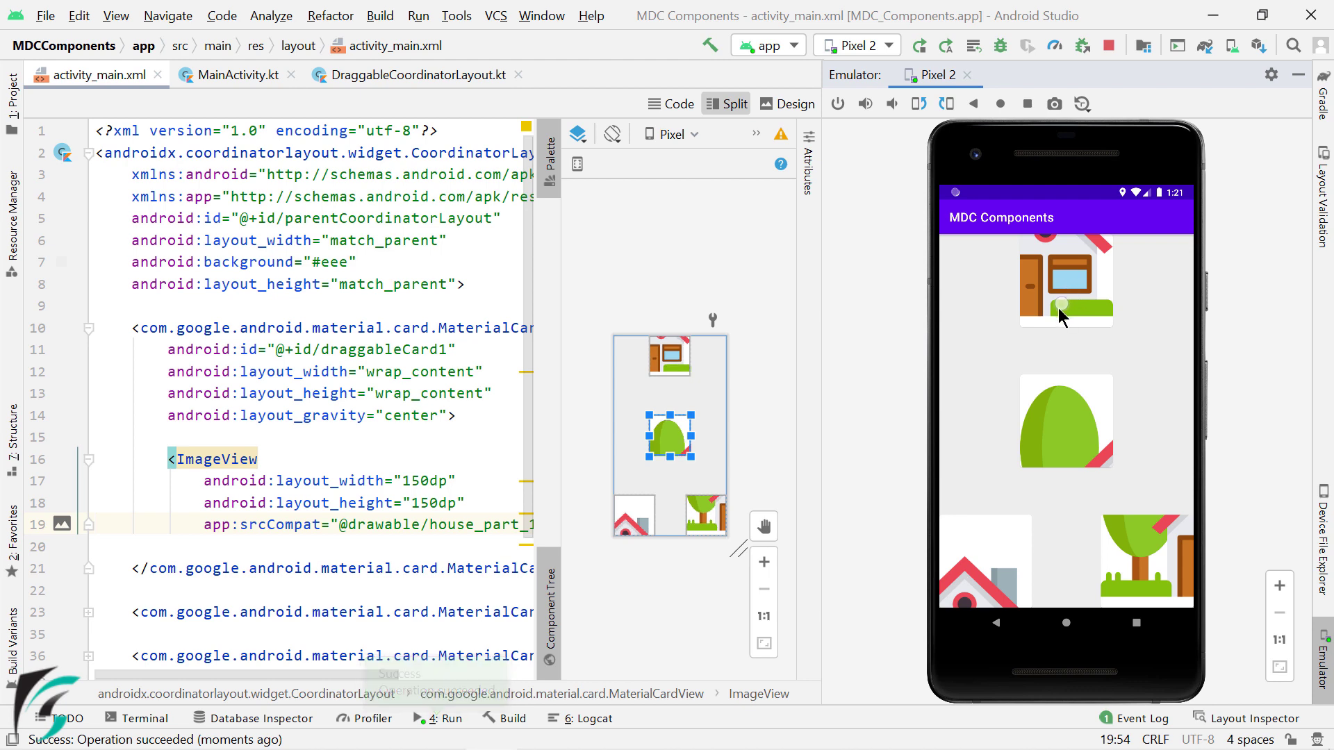
{"action": "mouse_move", "coordinate": [1078, 313]}
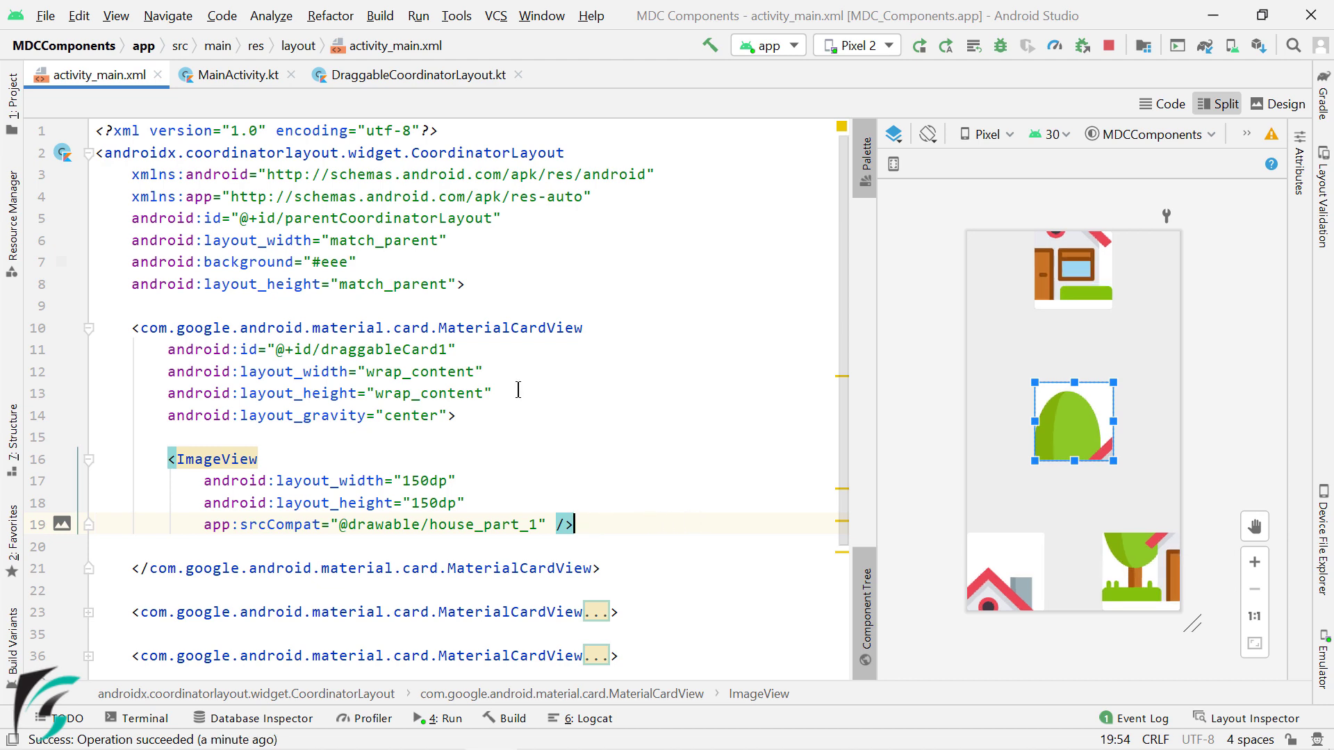
Add focusable and clickable attributes set to true on draggableCard1 through draggableCard4.
{"action": "type", "text": "android:focusable=\"true"}
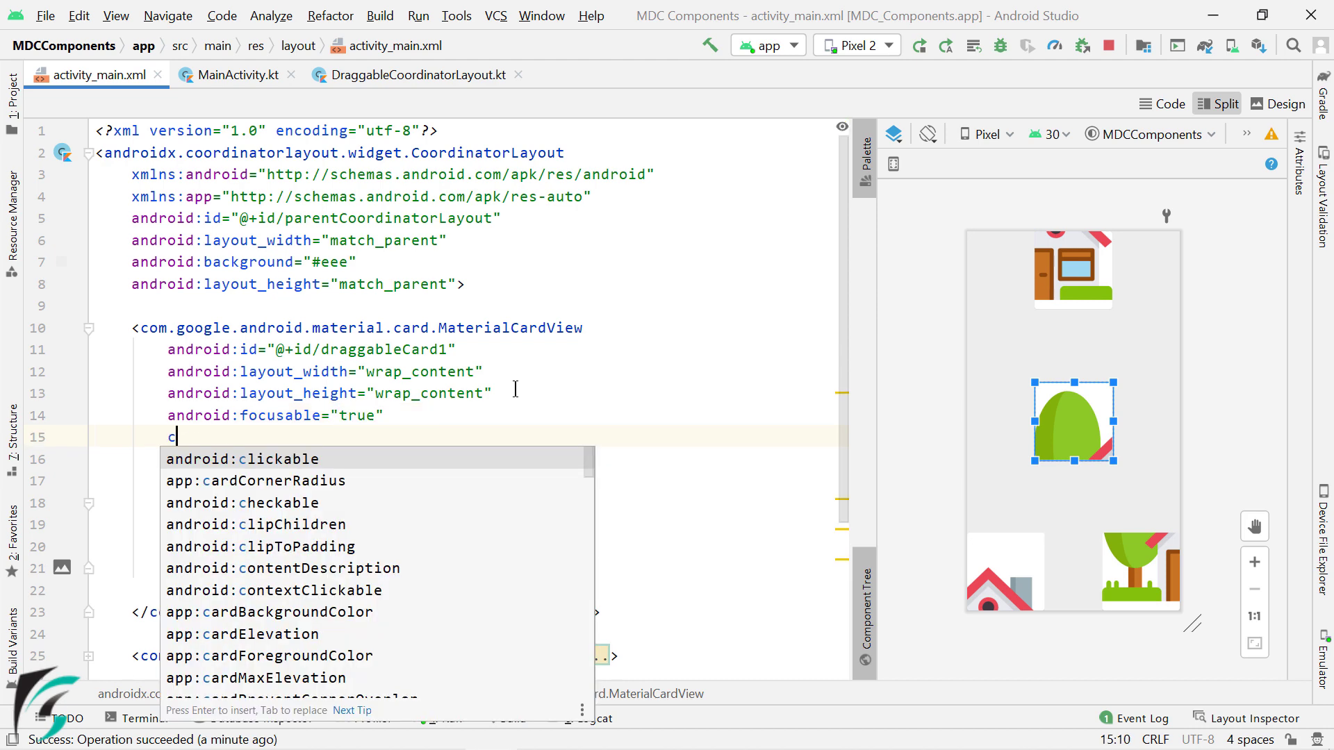
{"action": "left_click", "coordinate": [278, 459]}
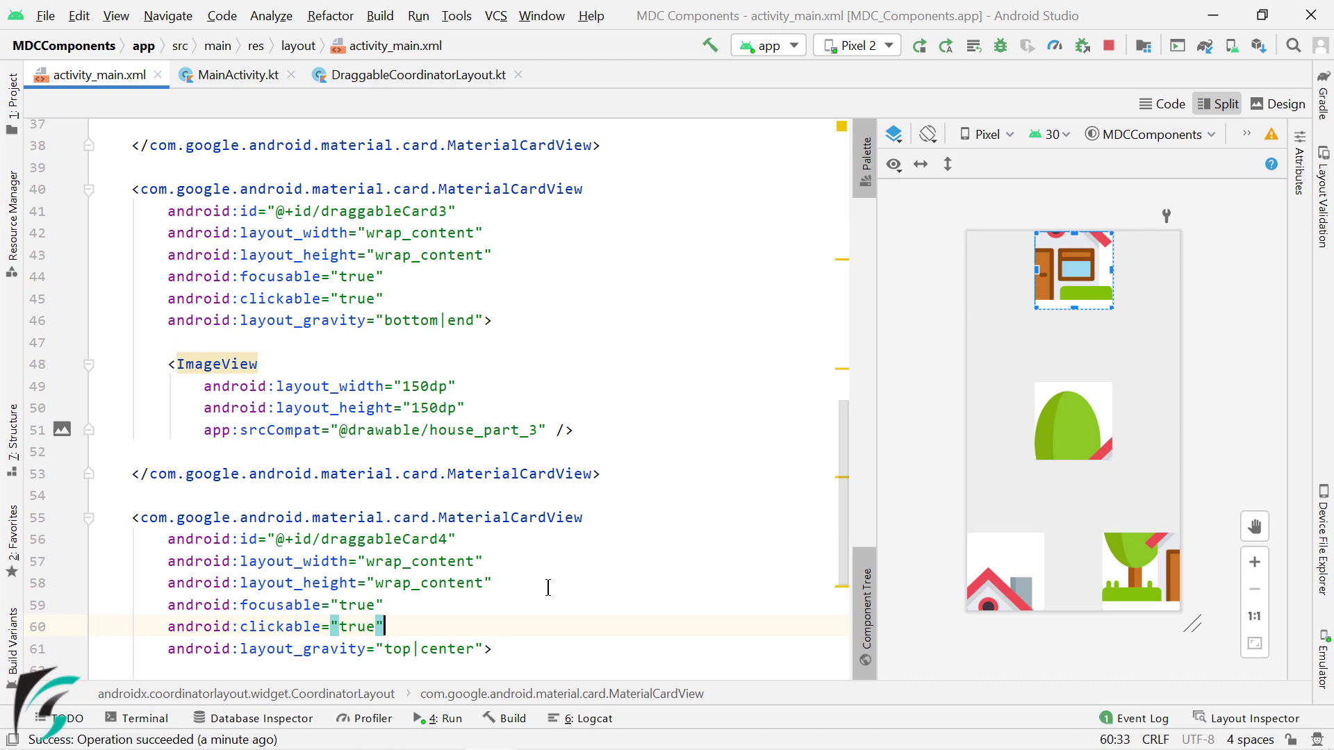
{"action": "mouse_move", "coordinate": [424, 492]}
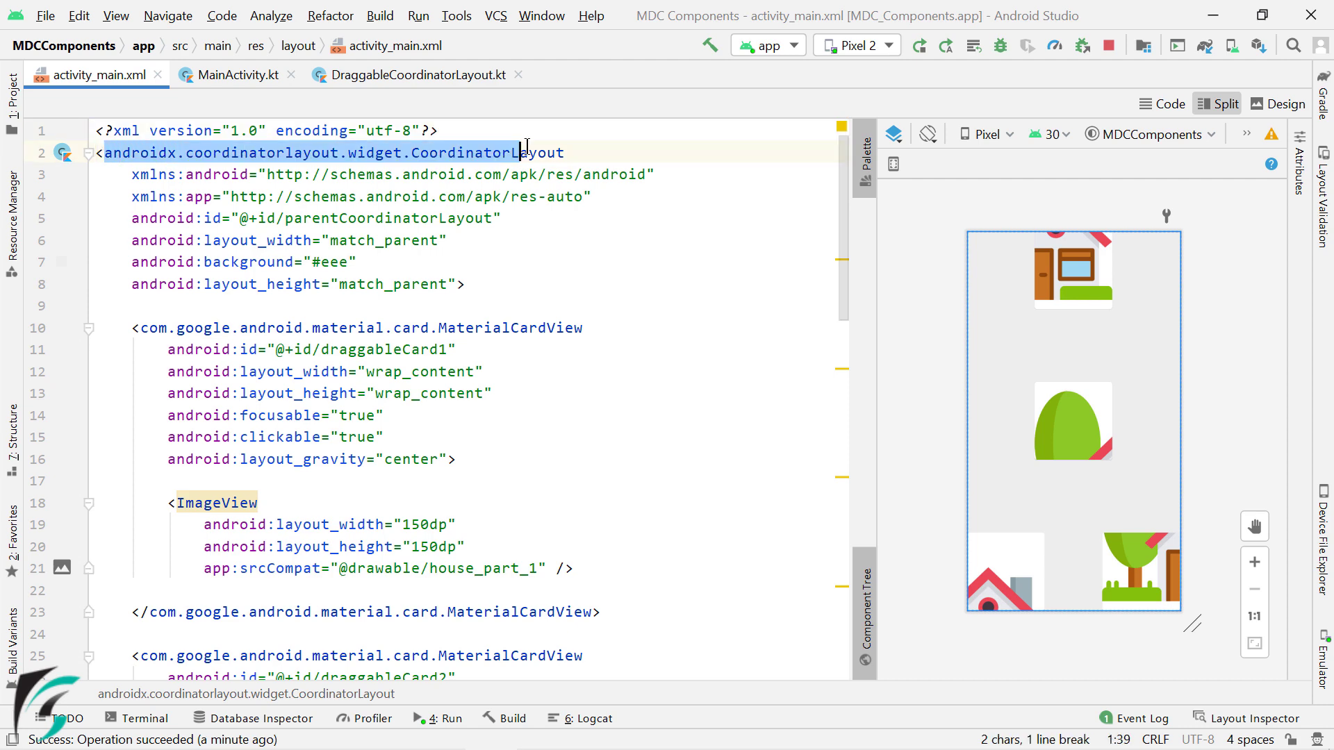
Autocomplete the root tag to com.sriyank.mdccomponents.DraggableCoordinatorLayout, fixing the closing tag.
{"action": "type", "text": "D"}
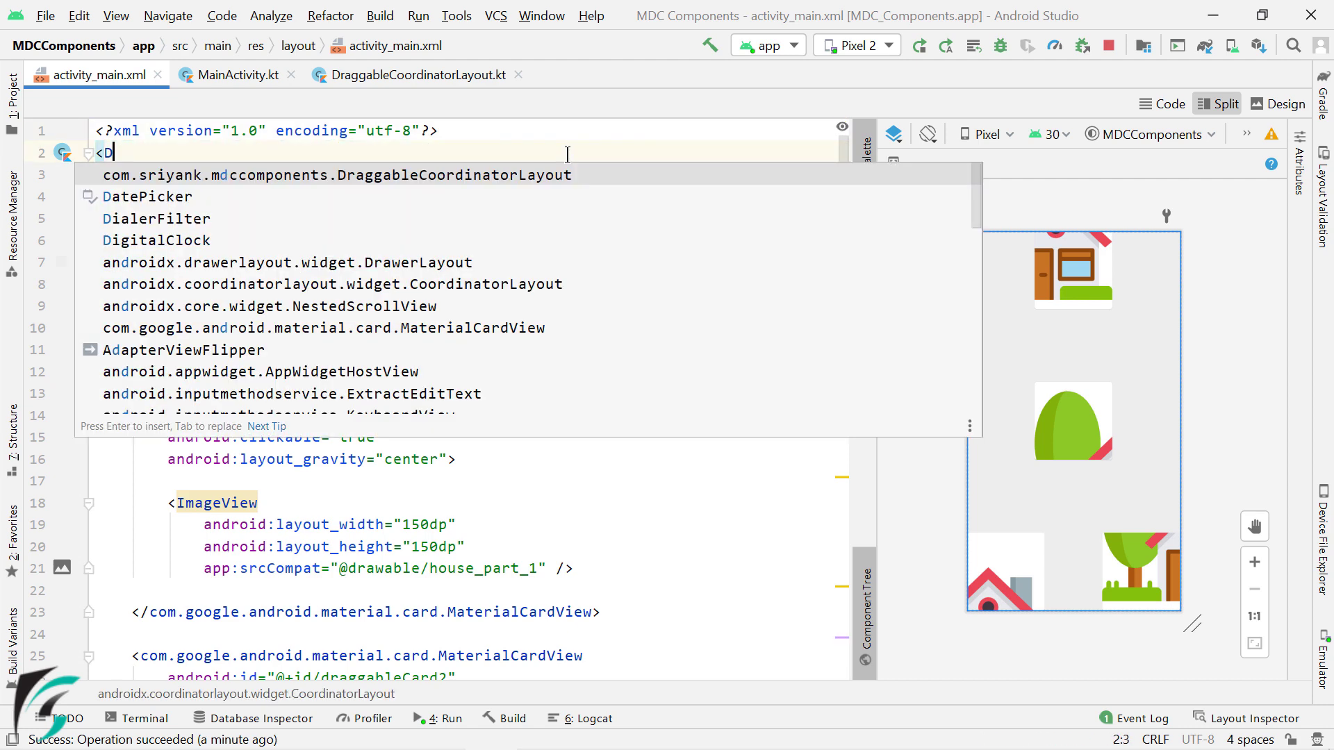
{"action": "type", "text": "raggableCoordinatorLayout"}
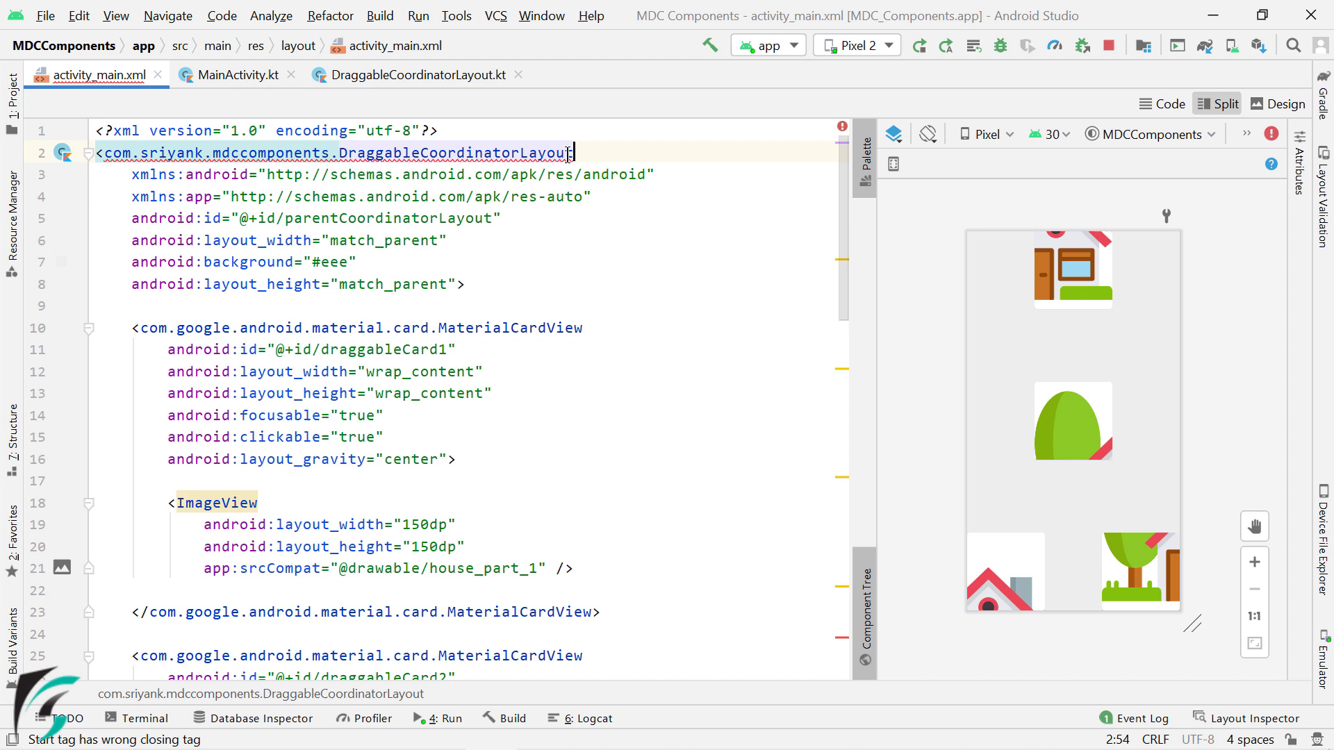
{"action": "scroll", "scroll_direction": "down", "scroll_amount": 3}
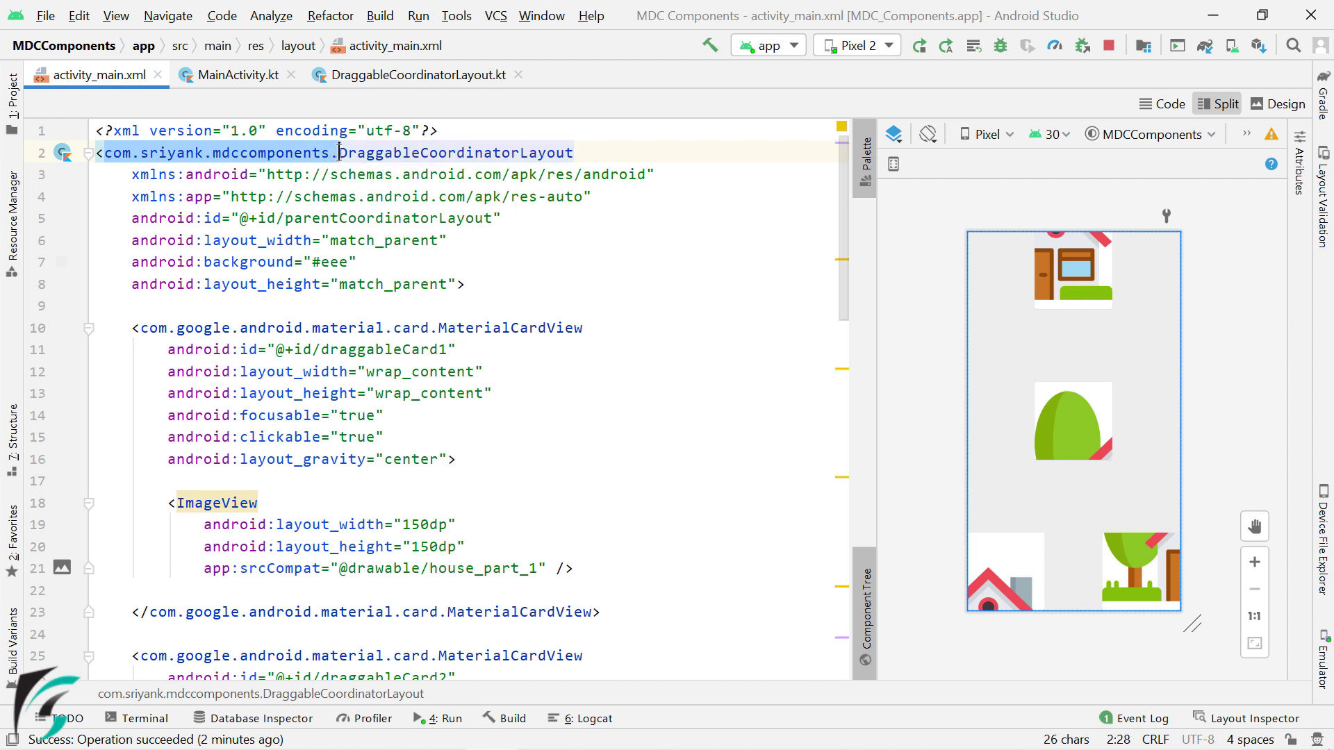
Locate DraggableCoordinatorLayout in the mdccomponents package and open its class source from the root tag.
{"action": "left_click", "coordinate": [11, 113]}
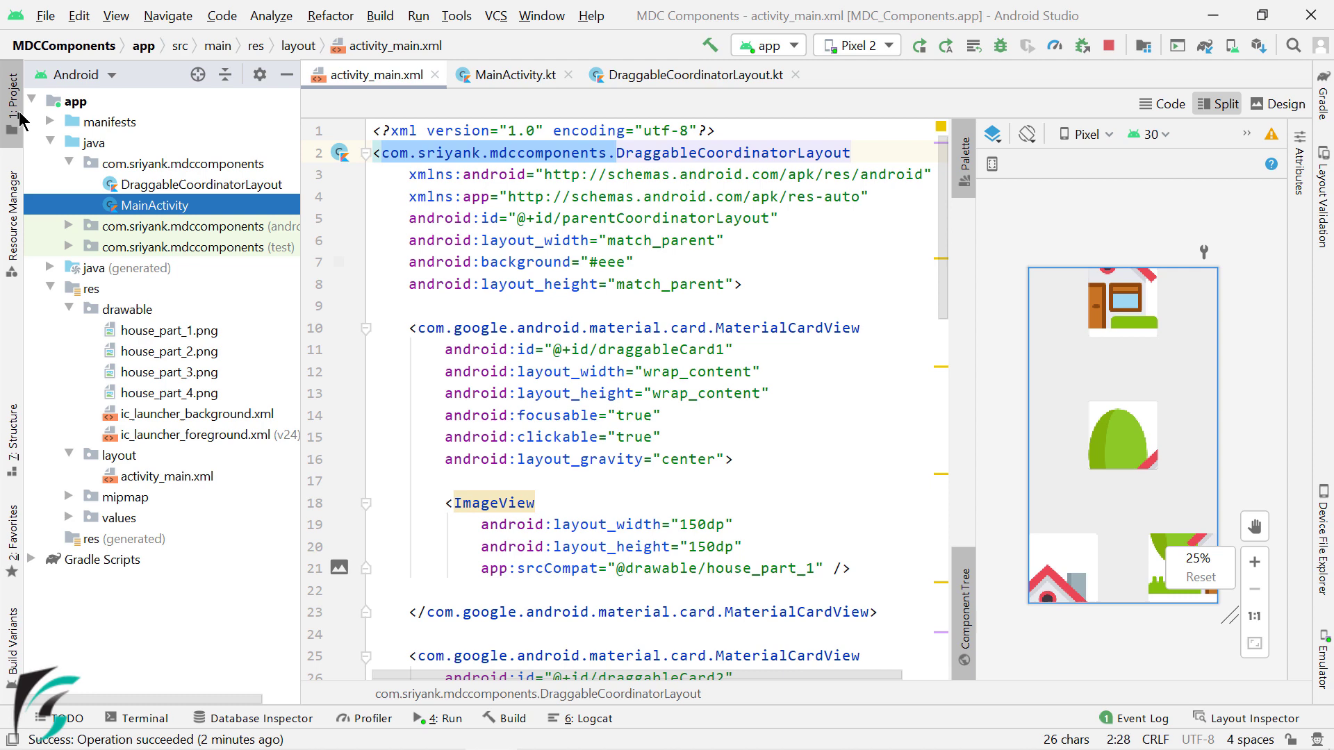
{"action": "left_click", "coordinate": [207, 185]}
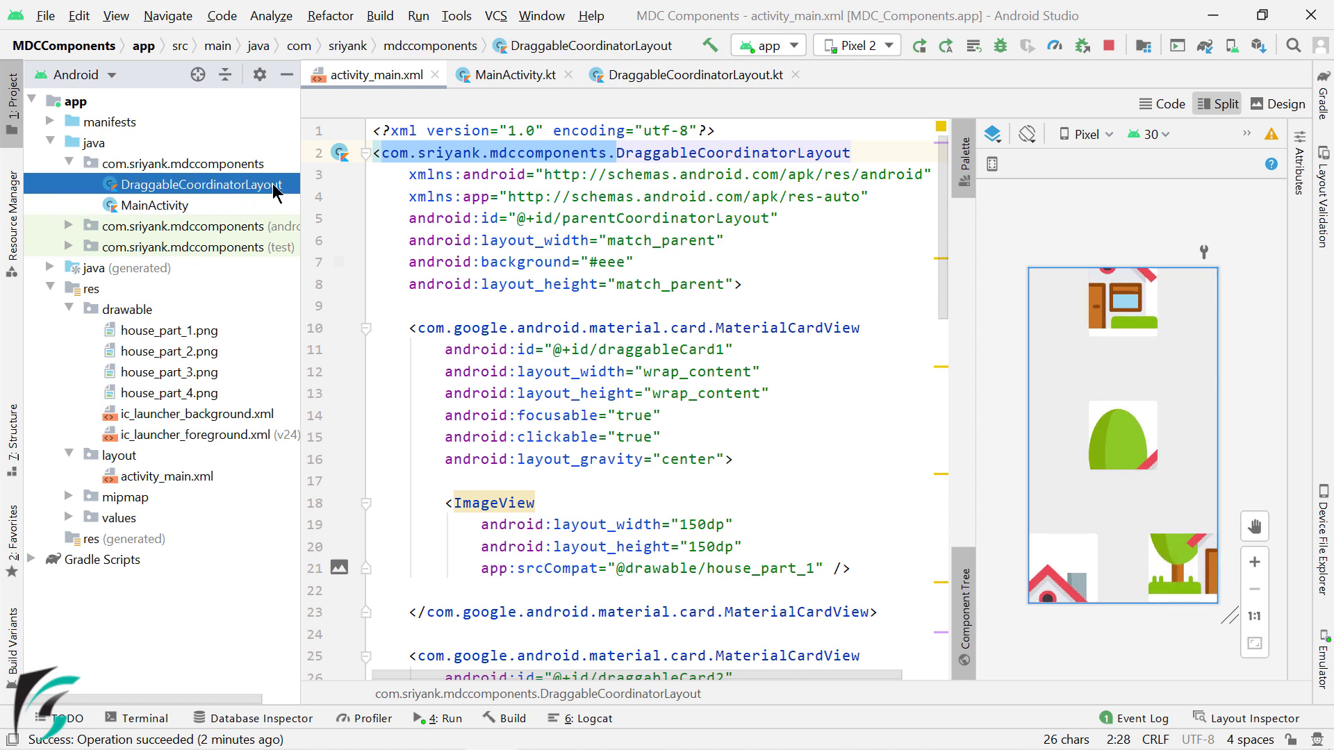
{"action": "mouse_move", "coordinate": [217, 163]}
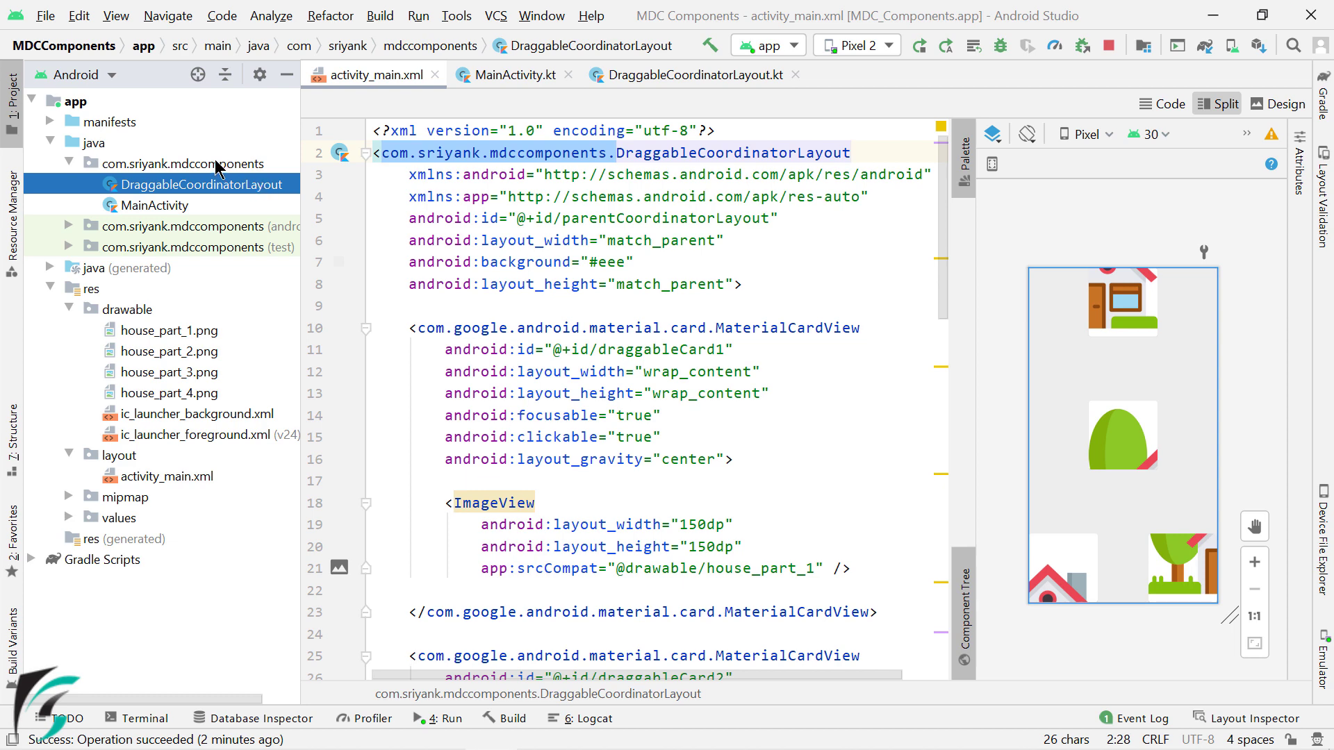
{"action": "left_click", "coordinate": [181, 164]}
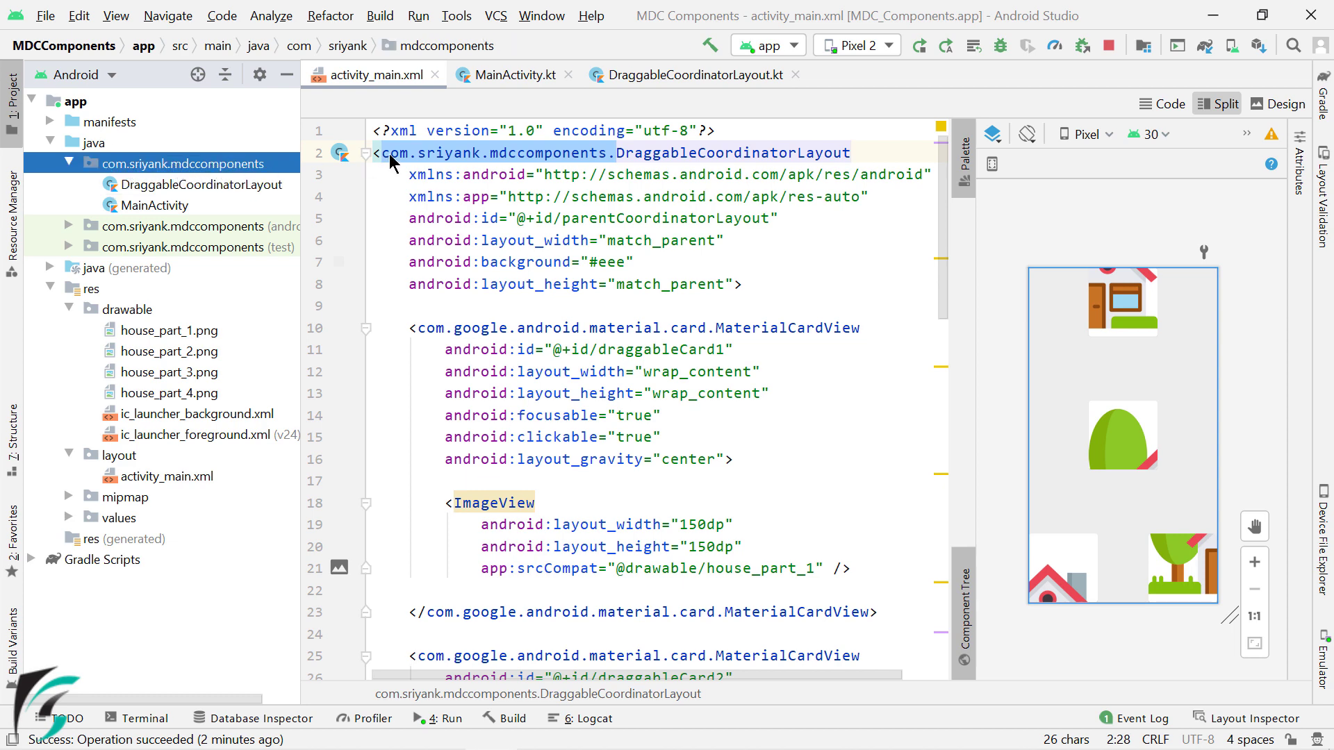
{"action": "left_click", "coordinate": [617, 153]}
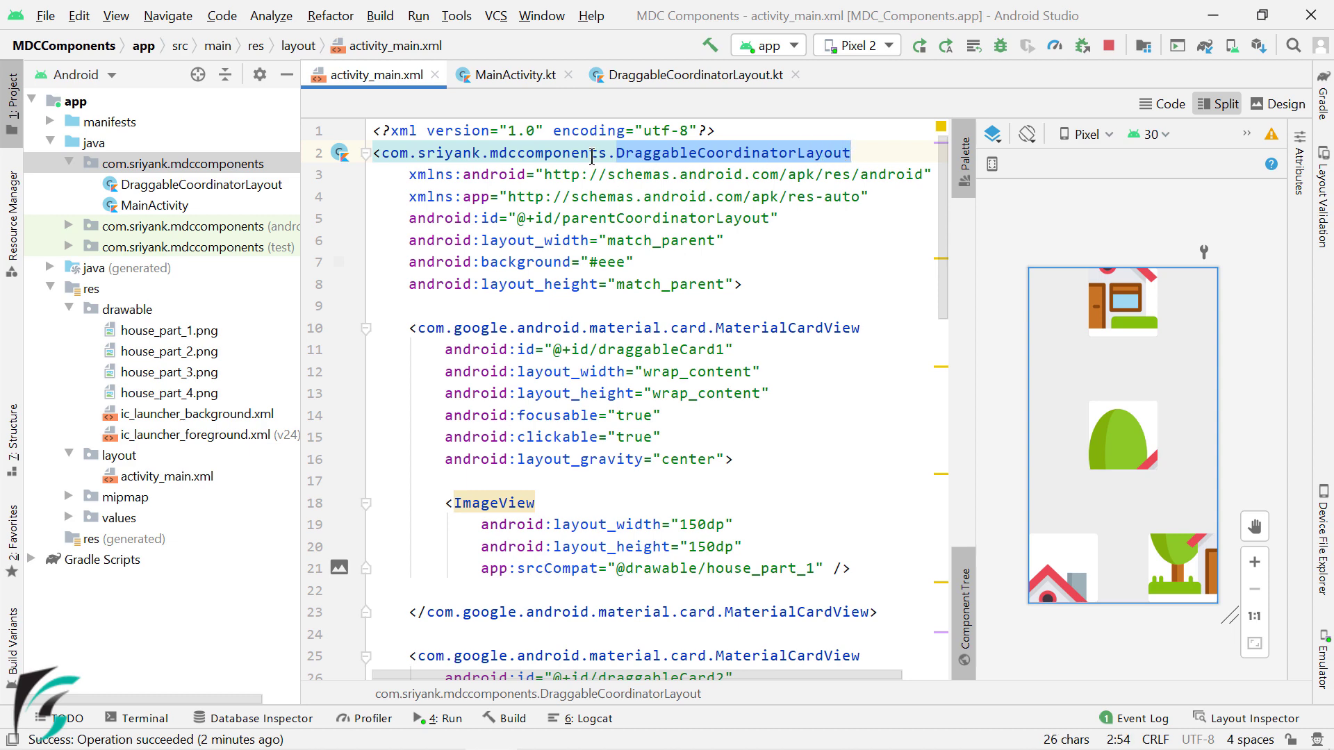
{"action": "left_click", "coordinate": [690, 75]}
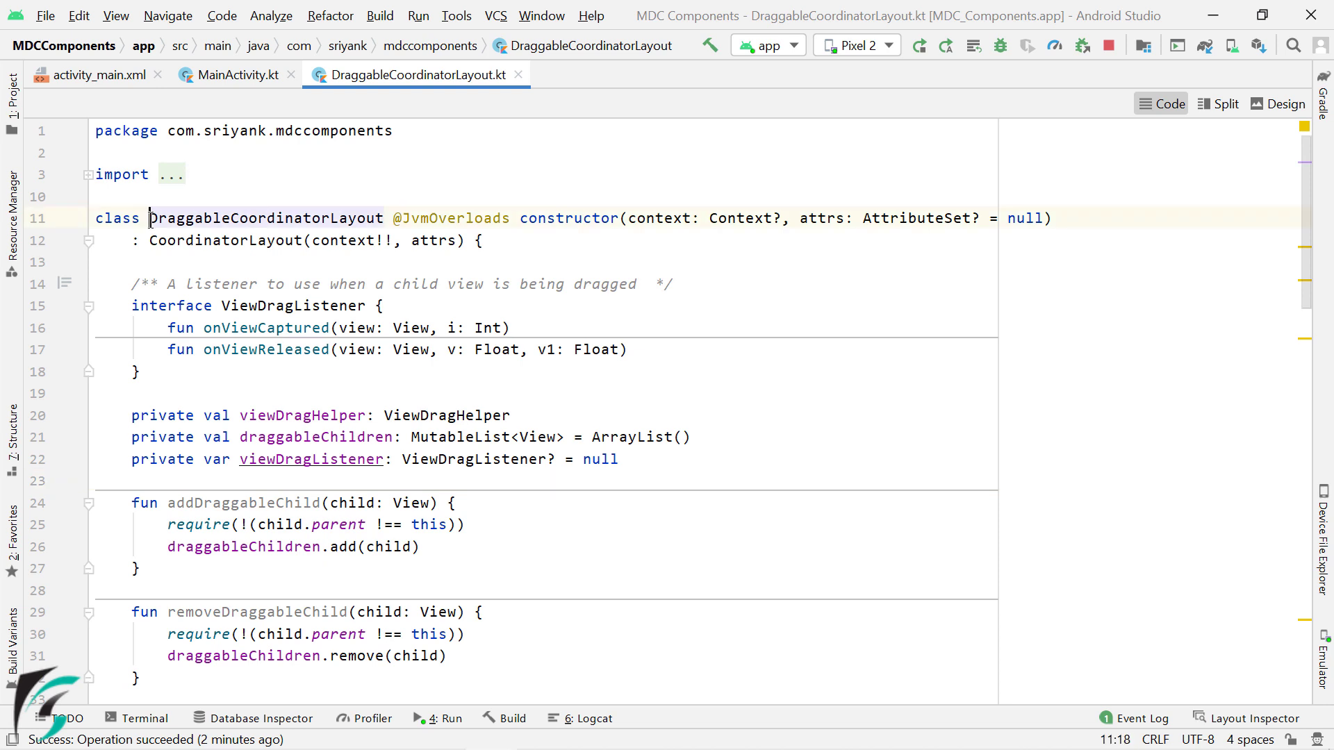
Scroll through DraggableCoordinatorLayout.kt, check card ids in activity_main.xml, then switch to MainActivity.kt.
{"action": "double_click", "coordinate": [266, 217]}
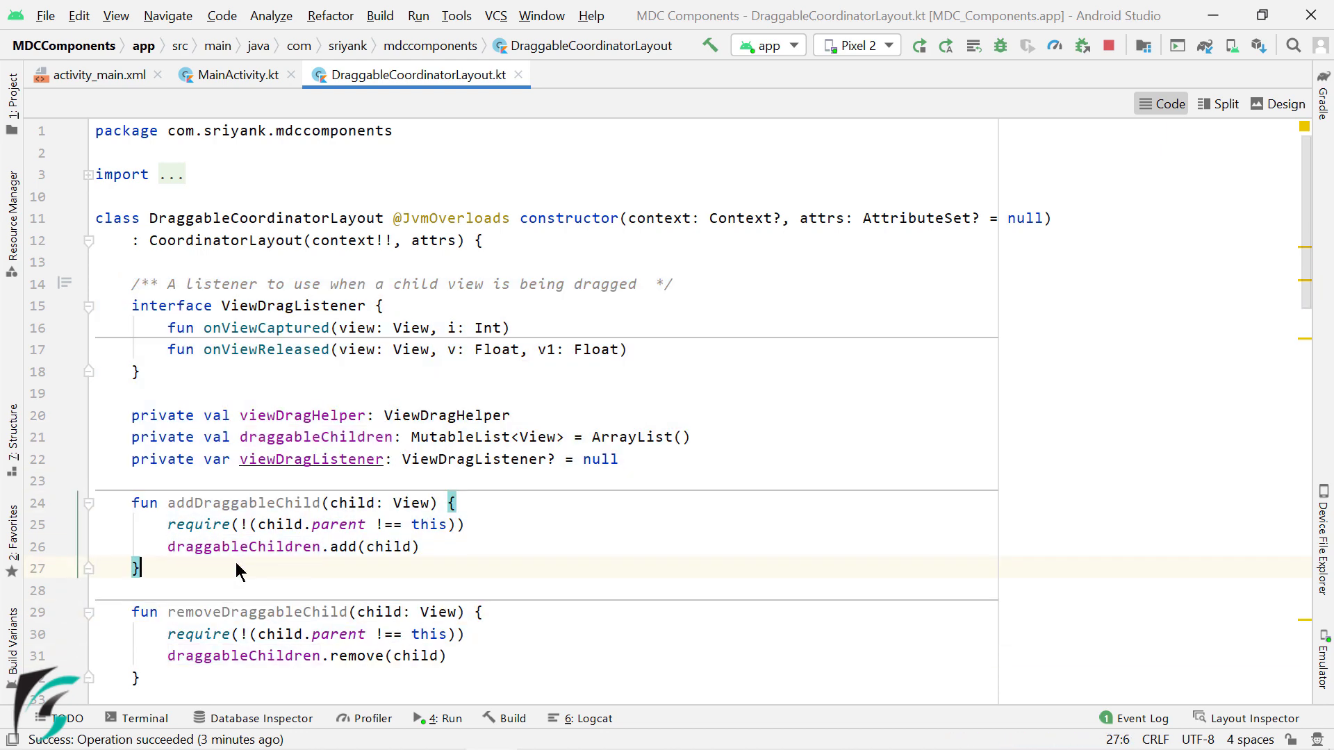
{"action": "scroll", "scroll_direction": "down", "scroll_amount": 3}
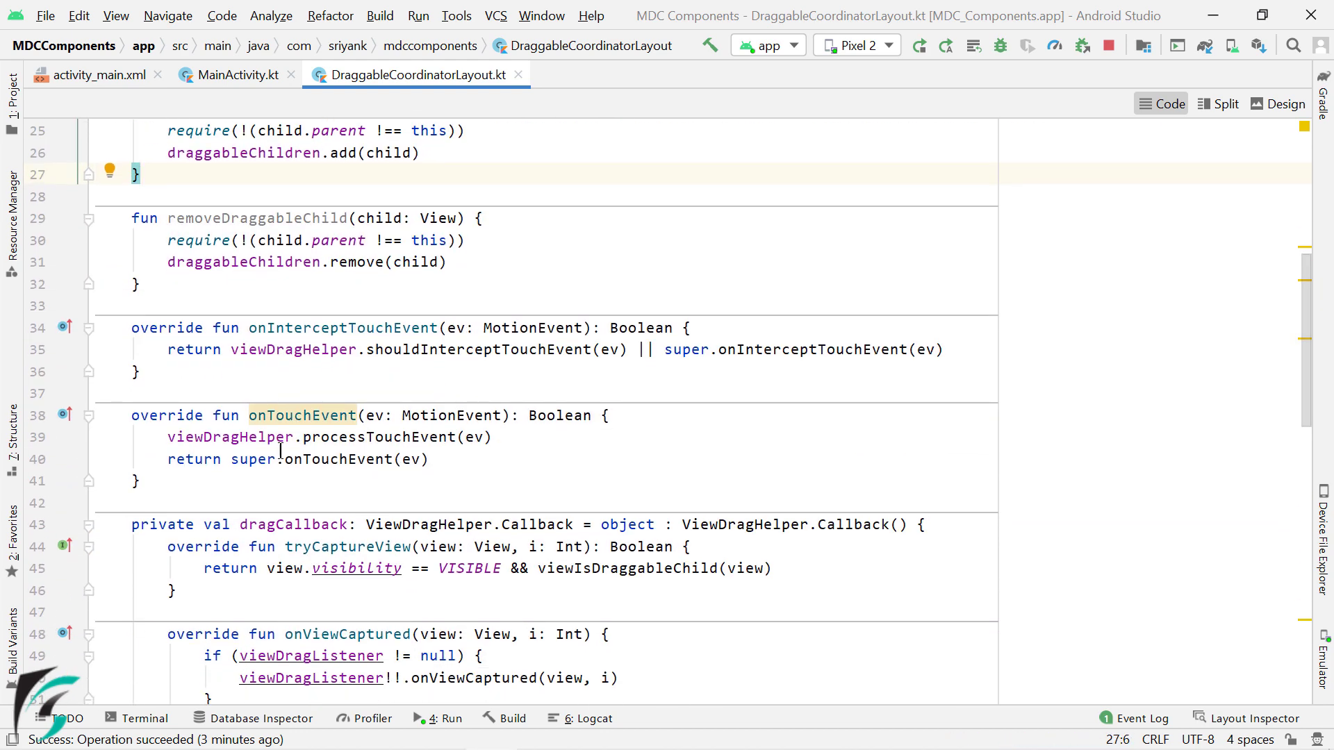
{"action": "scroll", "scroll_direction": "up", "scroll_amount": 3}
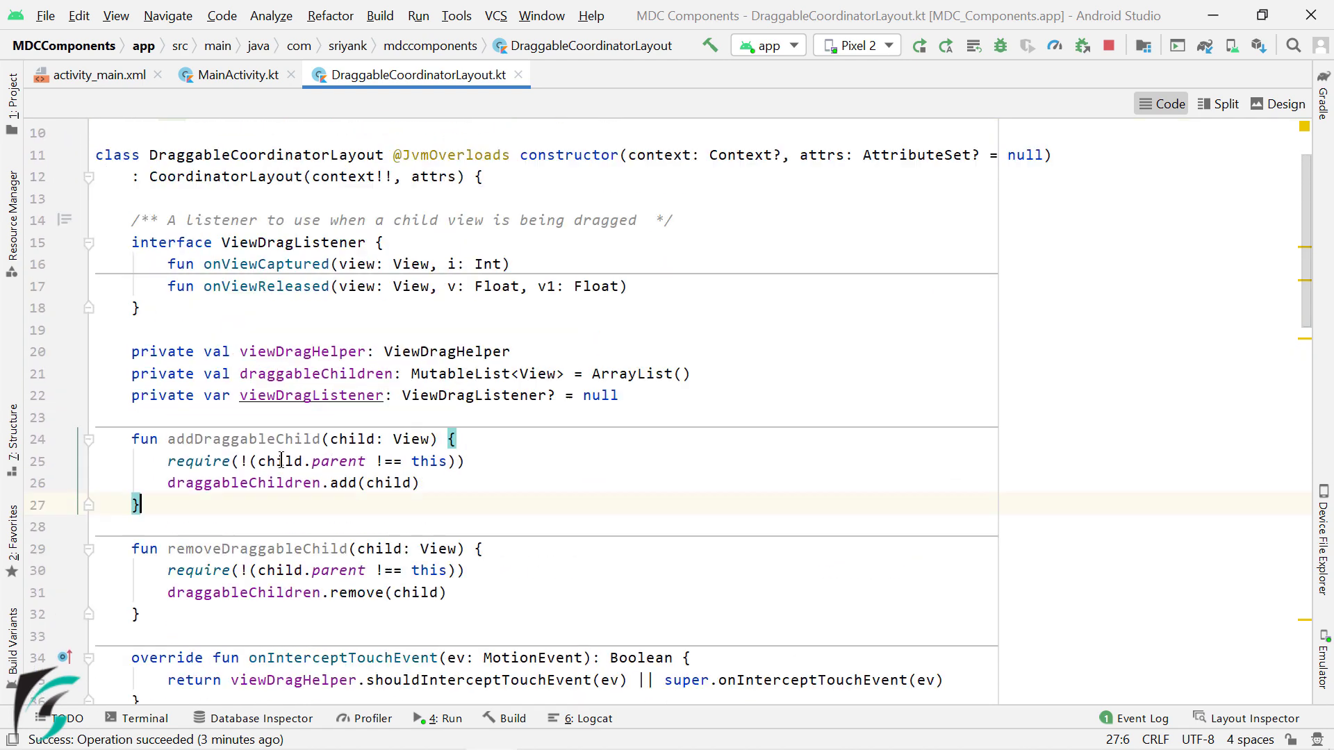
{"action": "scroll", "scroll_direction": "up", "scroll_amount": 3}
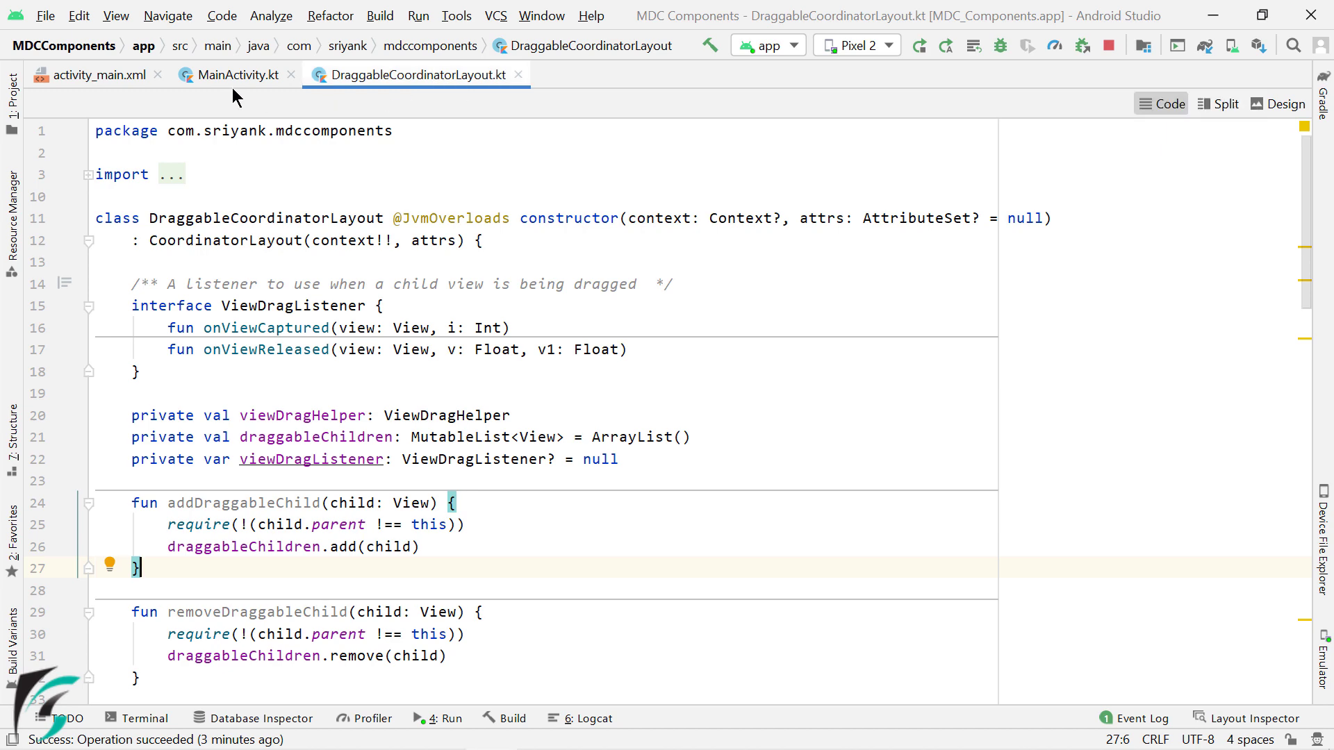
{"action": "left_click", "coordinate": [95, 75]}
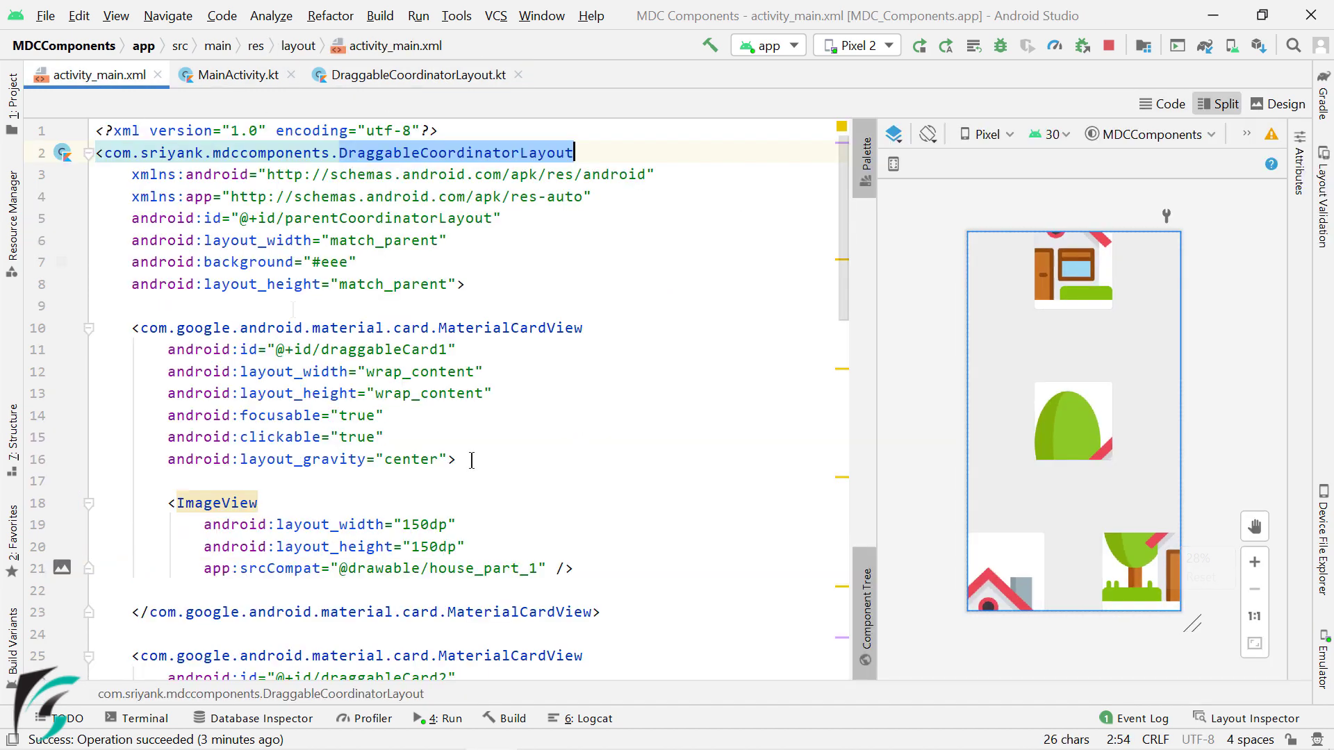
{"action": "left_click", "coordinate": [321, 240]}
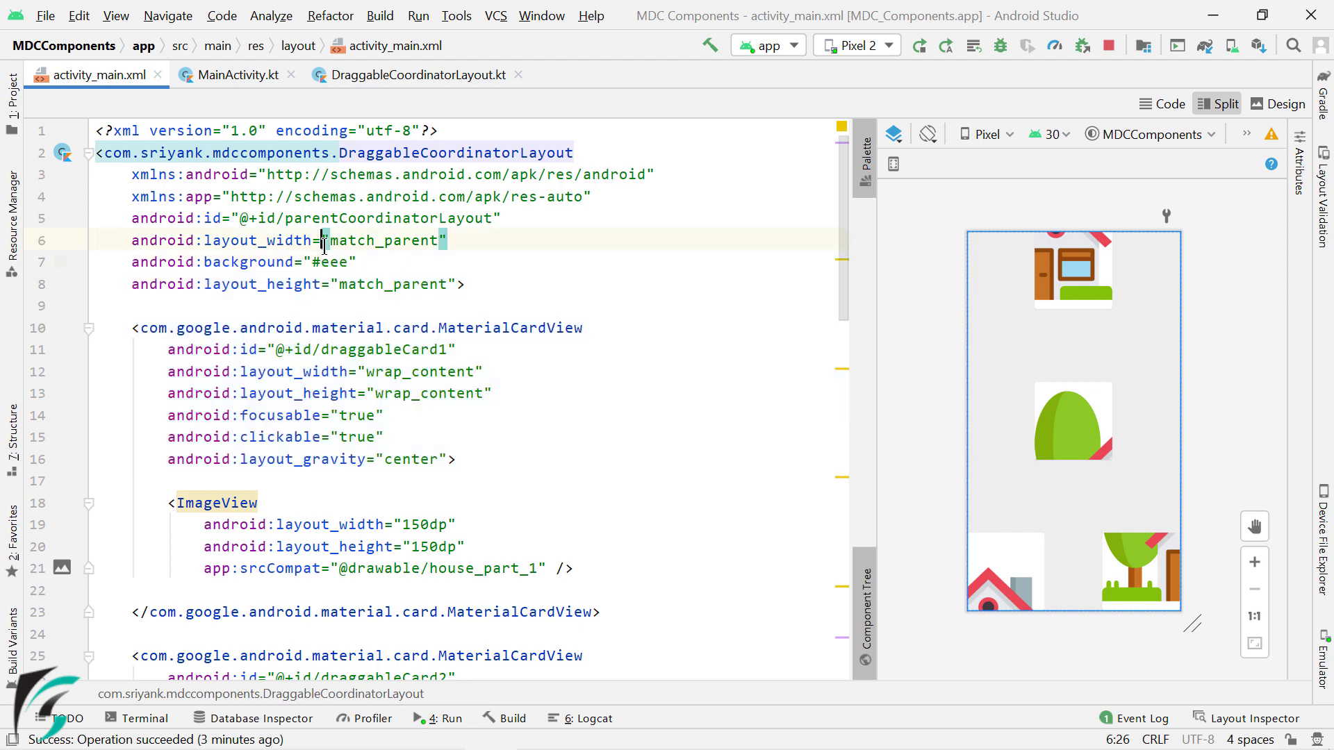
{"action": "left_click", "coordinate": [238, 75]}
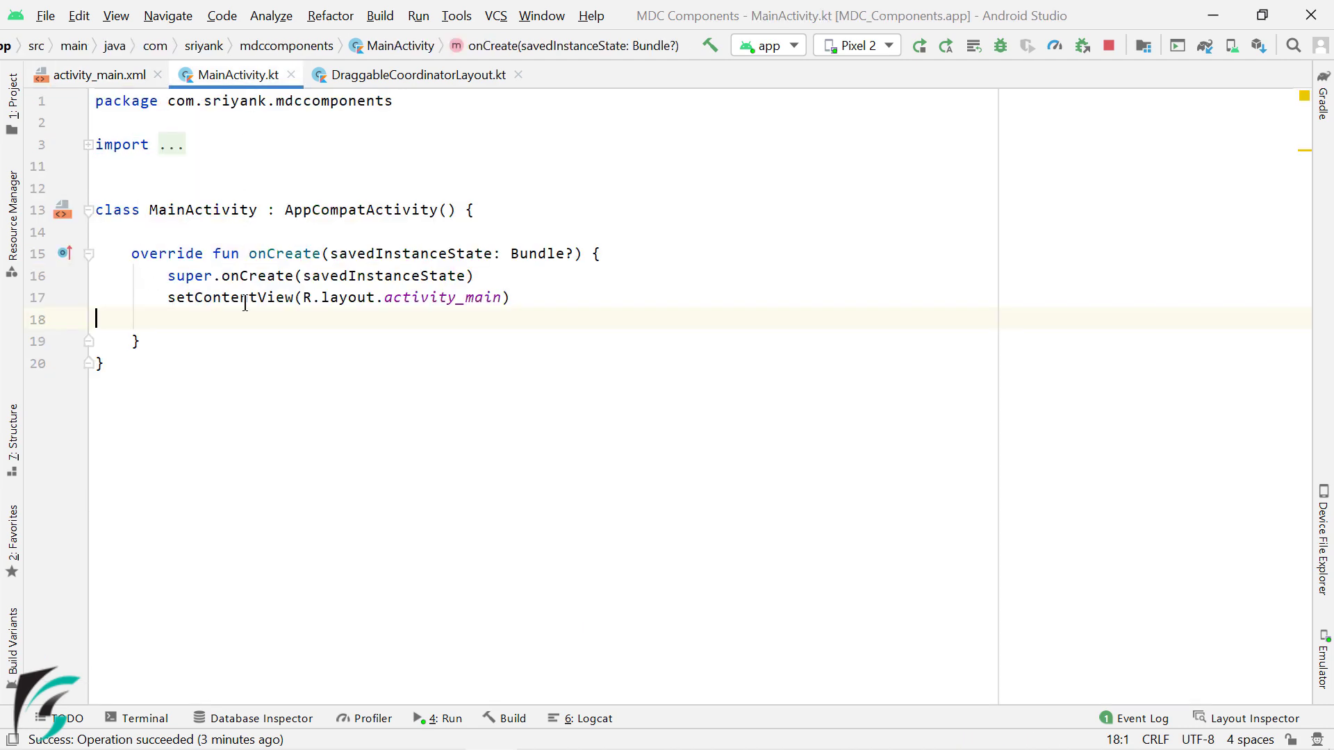
Add parentCoordinatorLayout.addDraggableChild calls for draggableCard1 to draggableCard4 in onCreate.
{"action": "type", "text": "pa"}
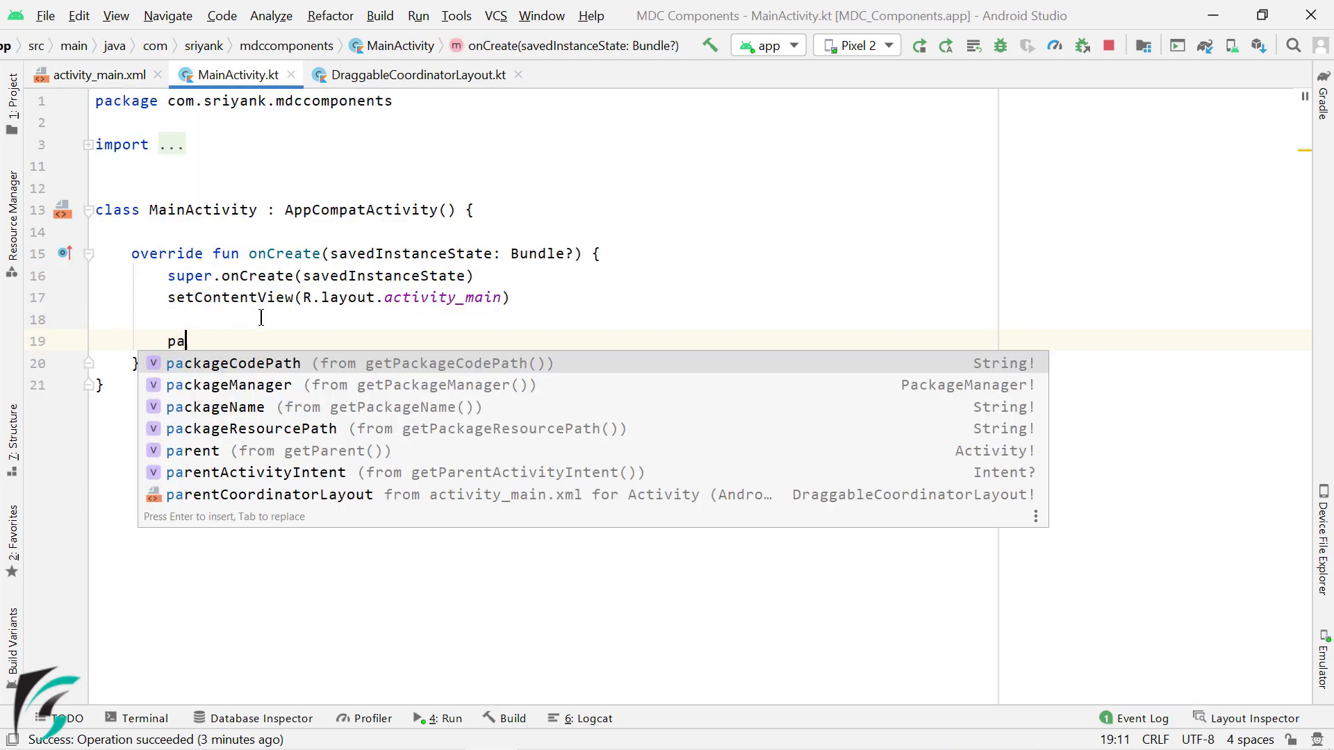
{"action": "type", "text": "rent"}
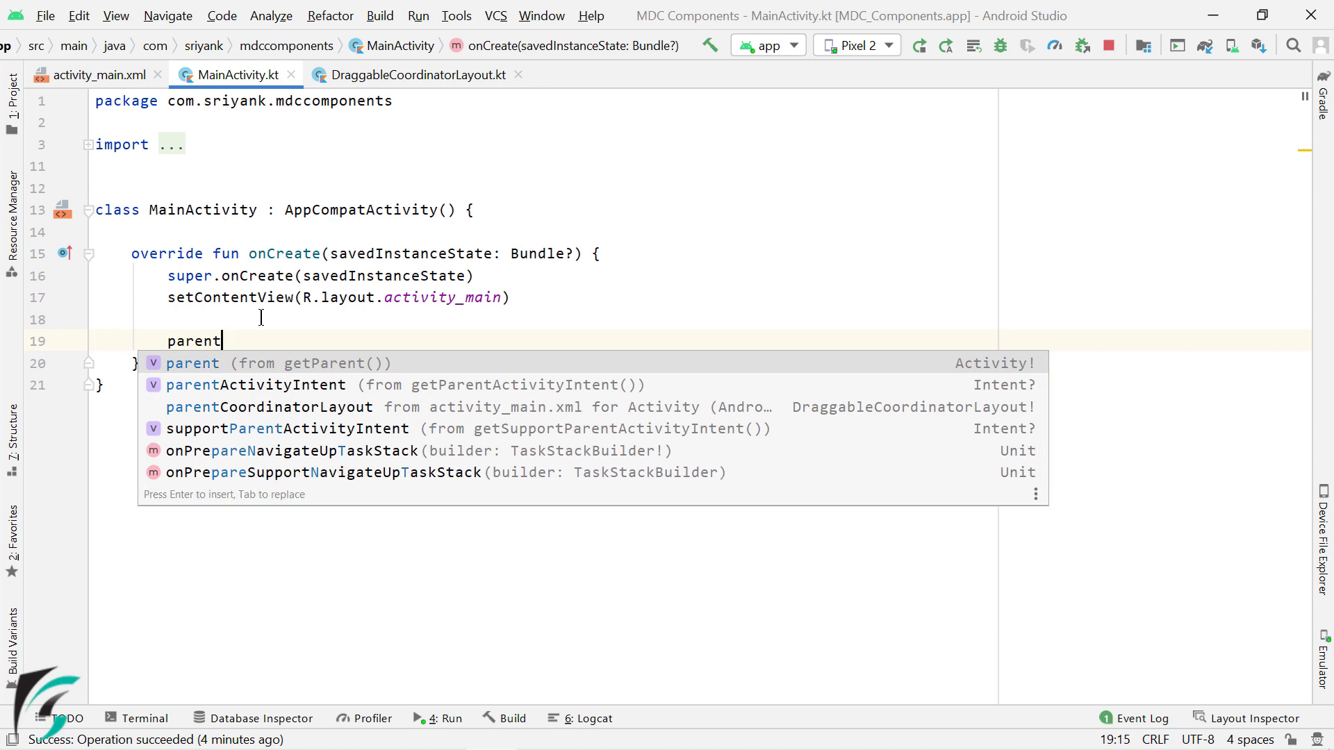
{"action": "type", "text": "CoordinatorLayout.set"}
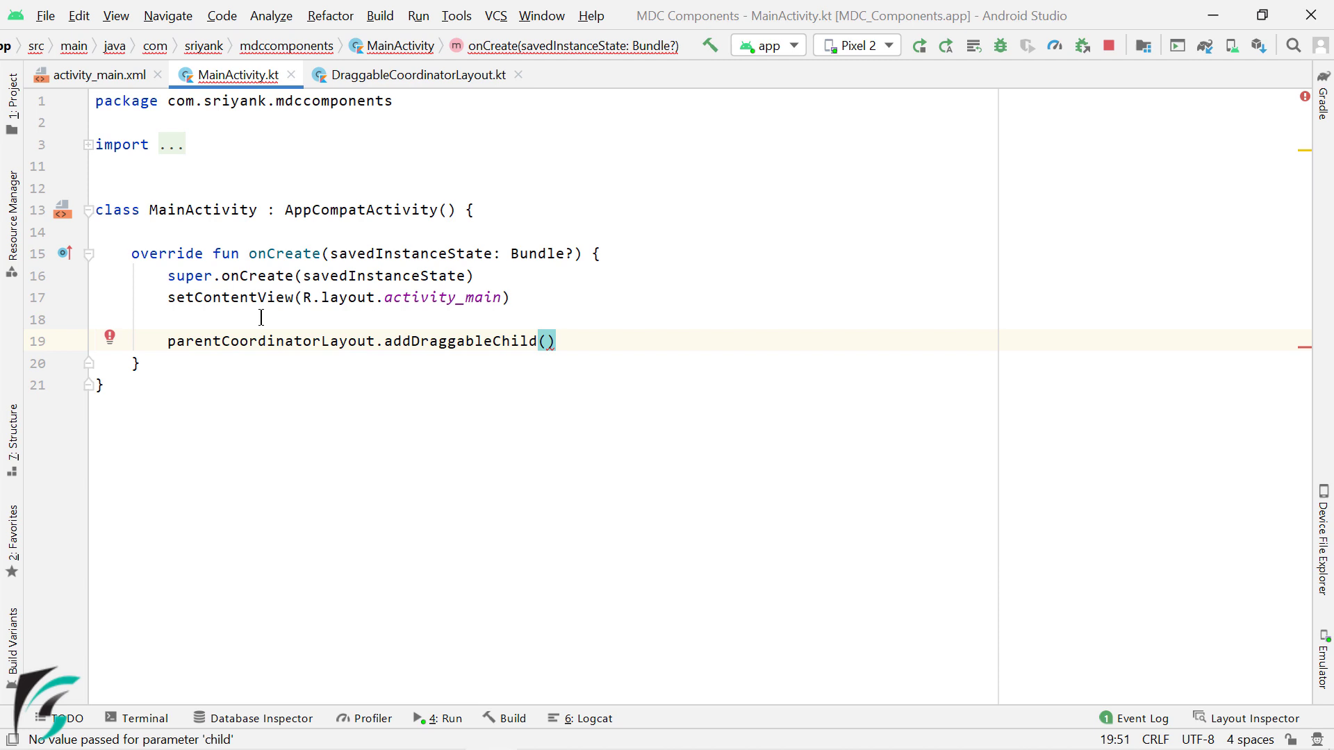
{"action": "type", "text": "draggableCard1"}
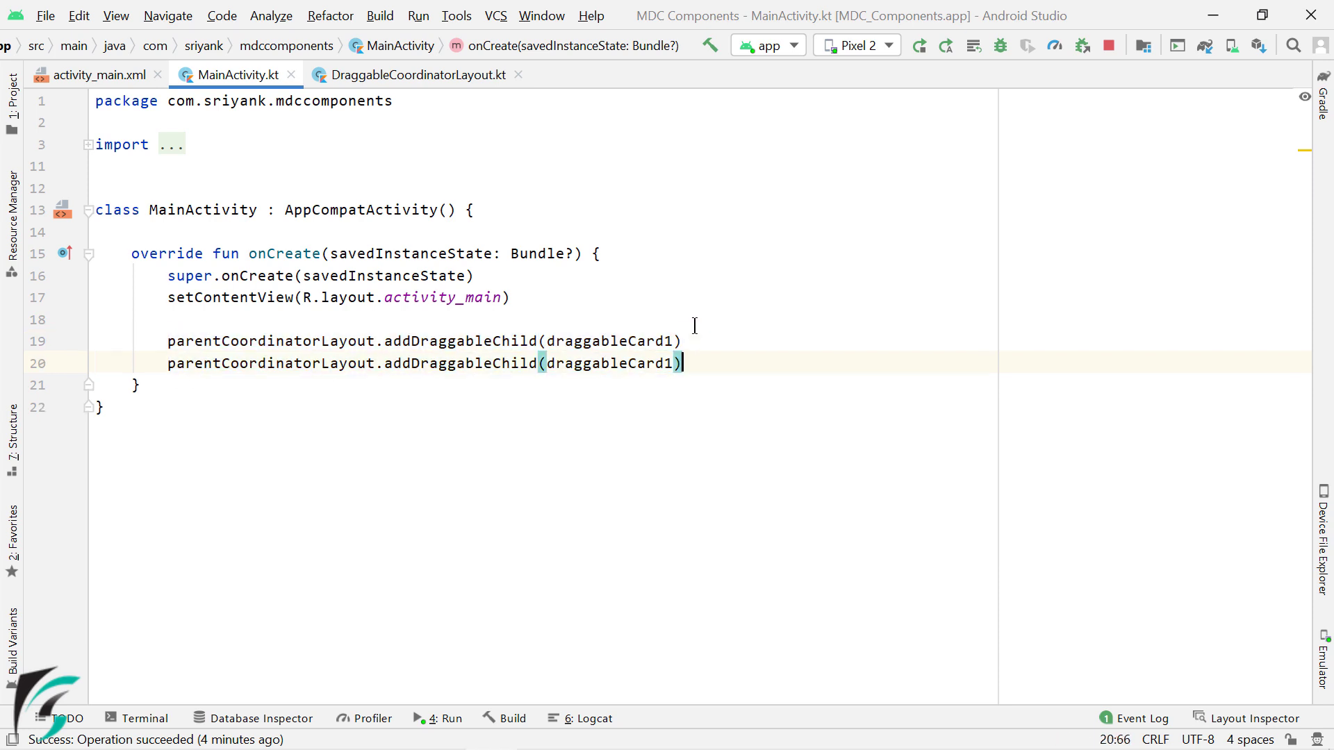
{"action": "type", "text": "dr"}
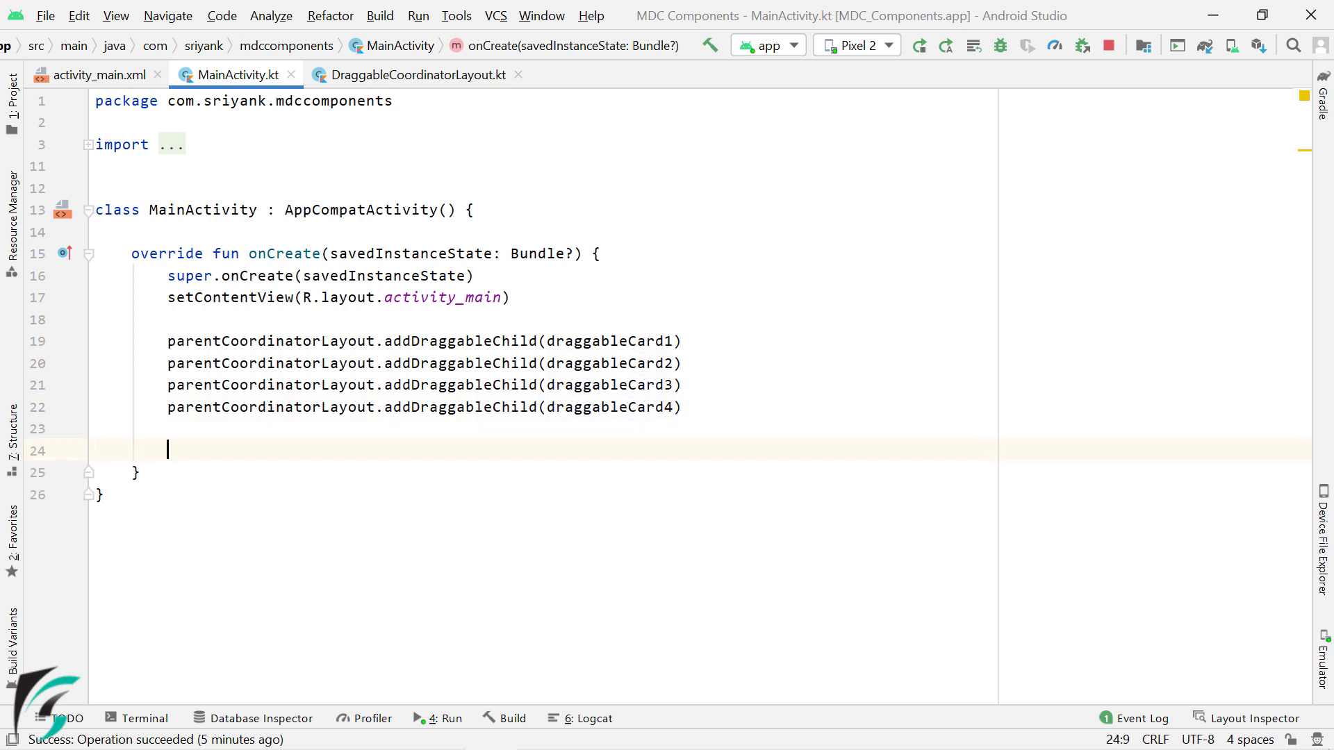
{"action": "type", "text": "parentCoordinatorLayout.setViewDragListener("}
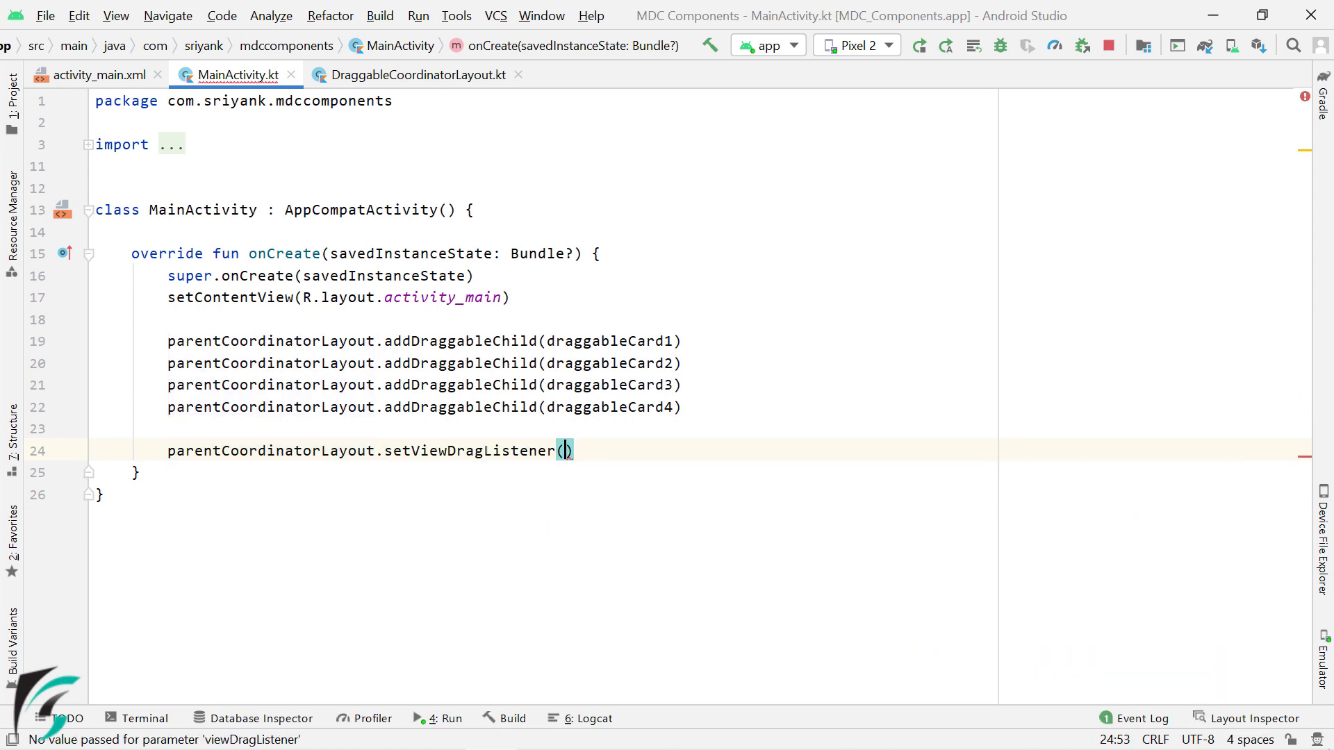
Pass an object : DraggableCoordinatorLayout.ViewDragListener to setViewDragListener and request Implement members.
{"action": "type", "text": "object :"}
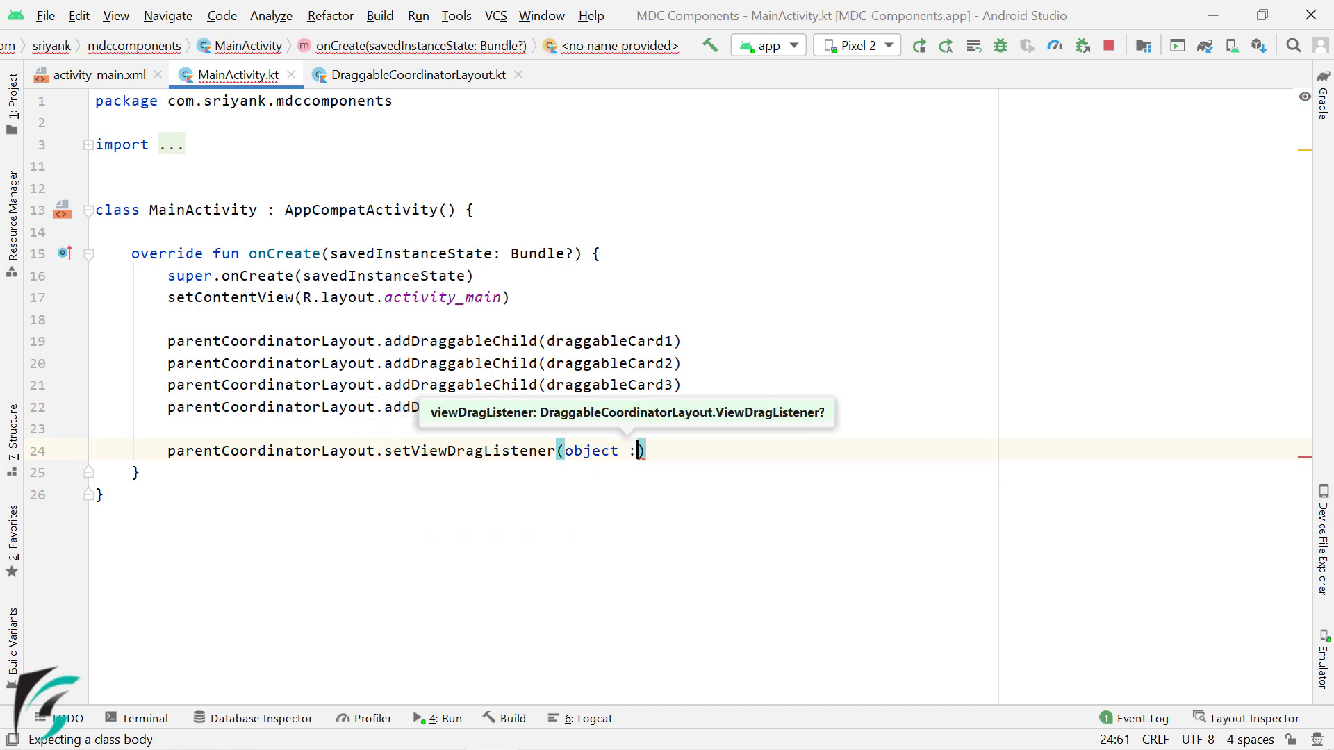
{"action": "type", "text": "DraggableCoordinatorLayout.ViewDragListener {"}
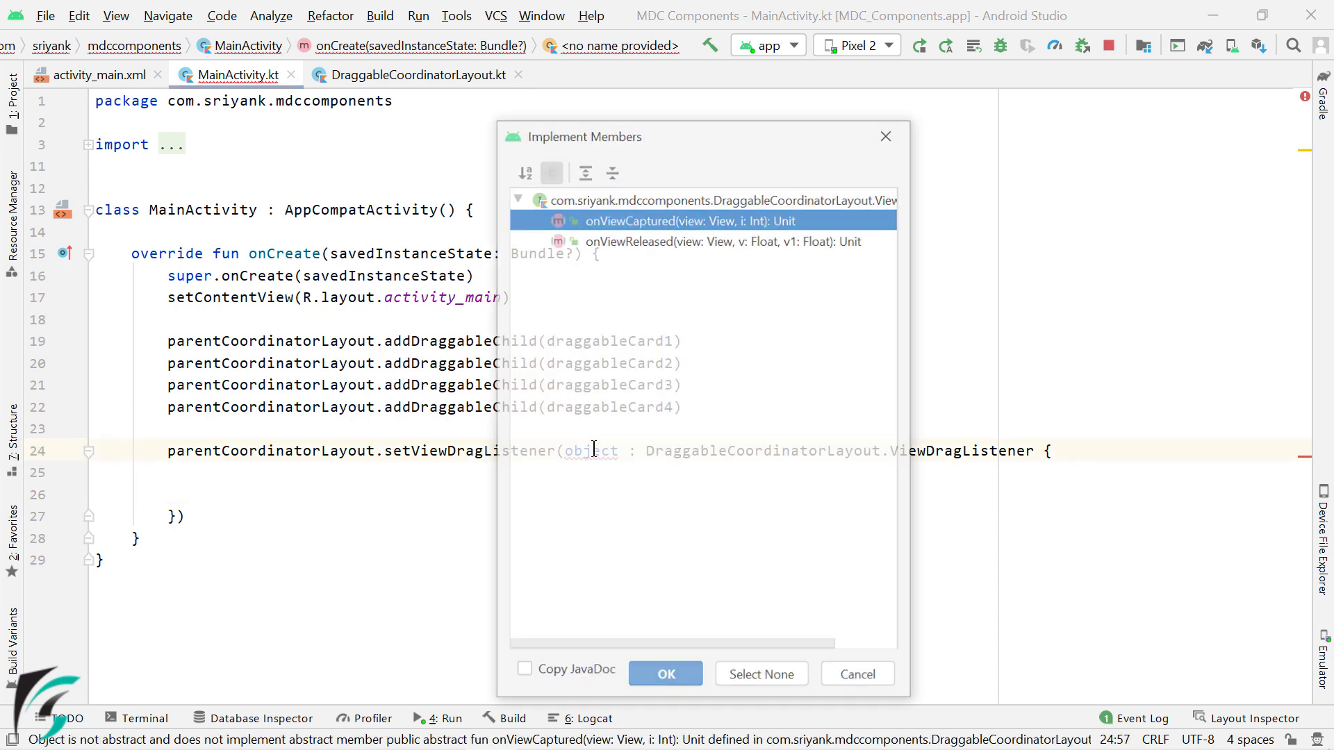
Select onViewCaptured and onViewReleased in Implement Members and generate the stubs.
{"action": "left_click", "coordinate": [724, 239]}
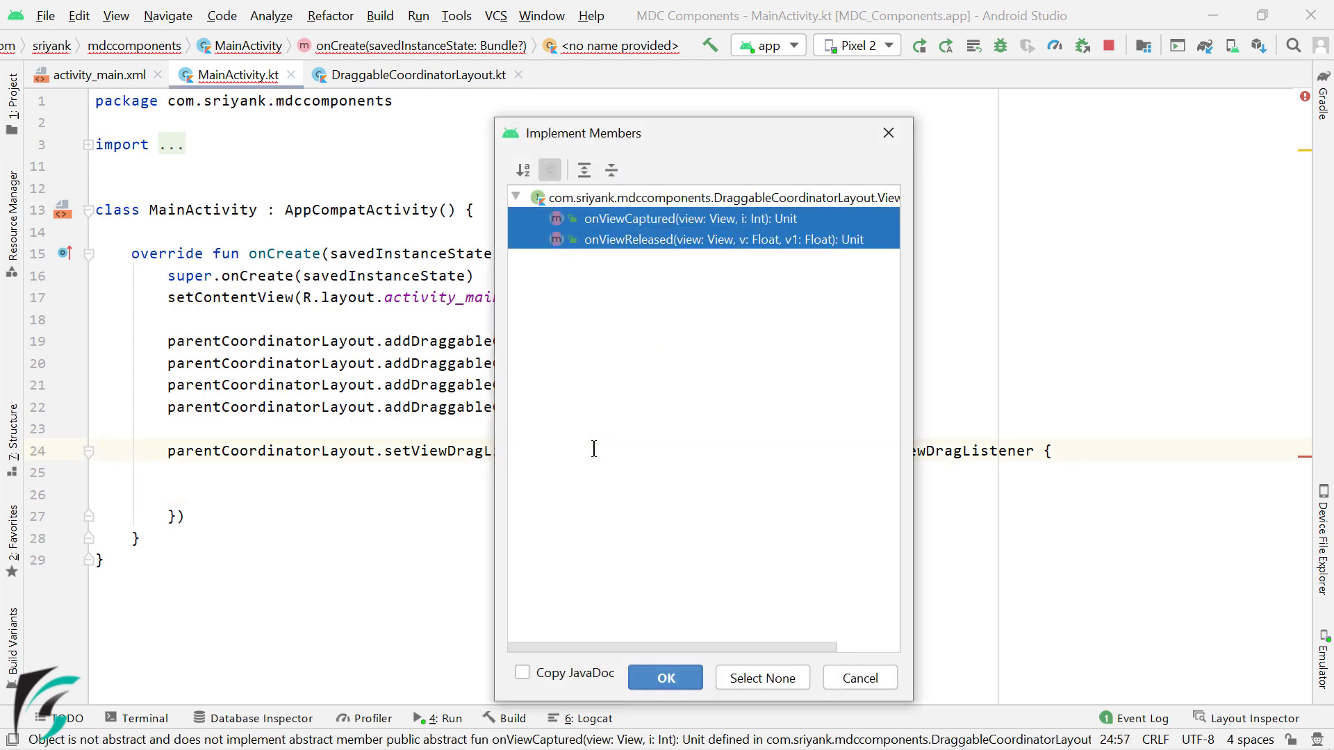
{"action": "left_click", "coordinate": [665, 678]}
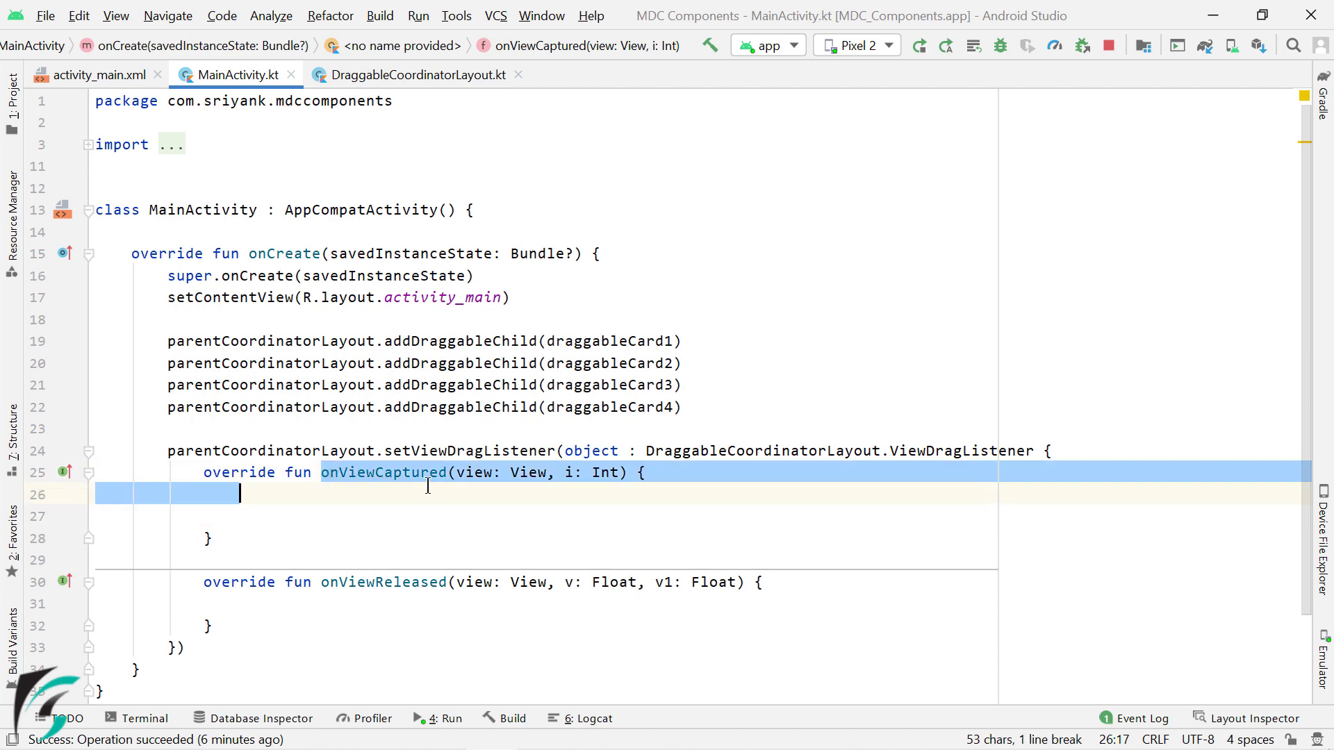
In onViewCaptured, write a when (view.id) block setting draggableCard1–4 isDragged = true.
{"action": "left_click", "coordinate": [477, 494]}
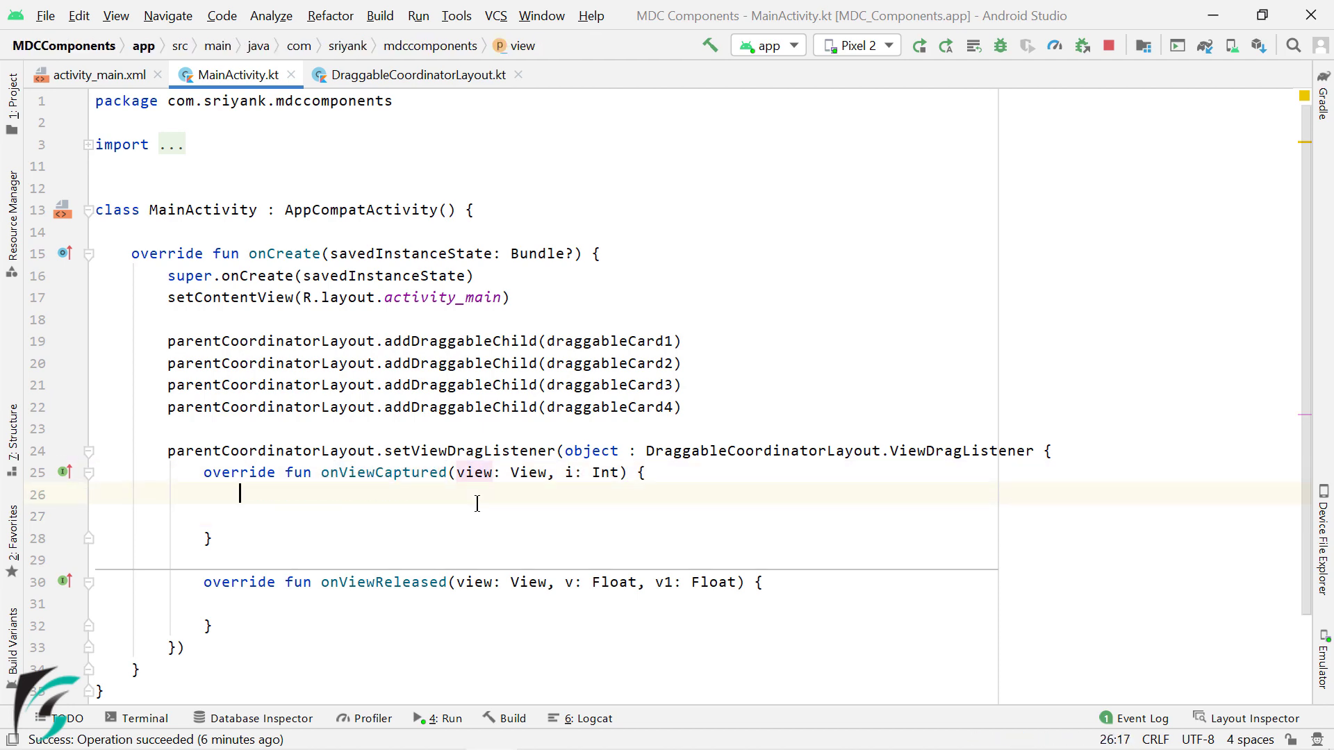
{"action": "type", "text": "when ()"}
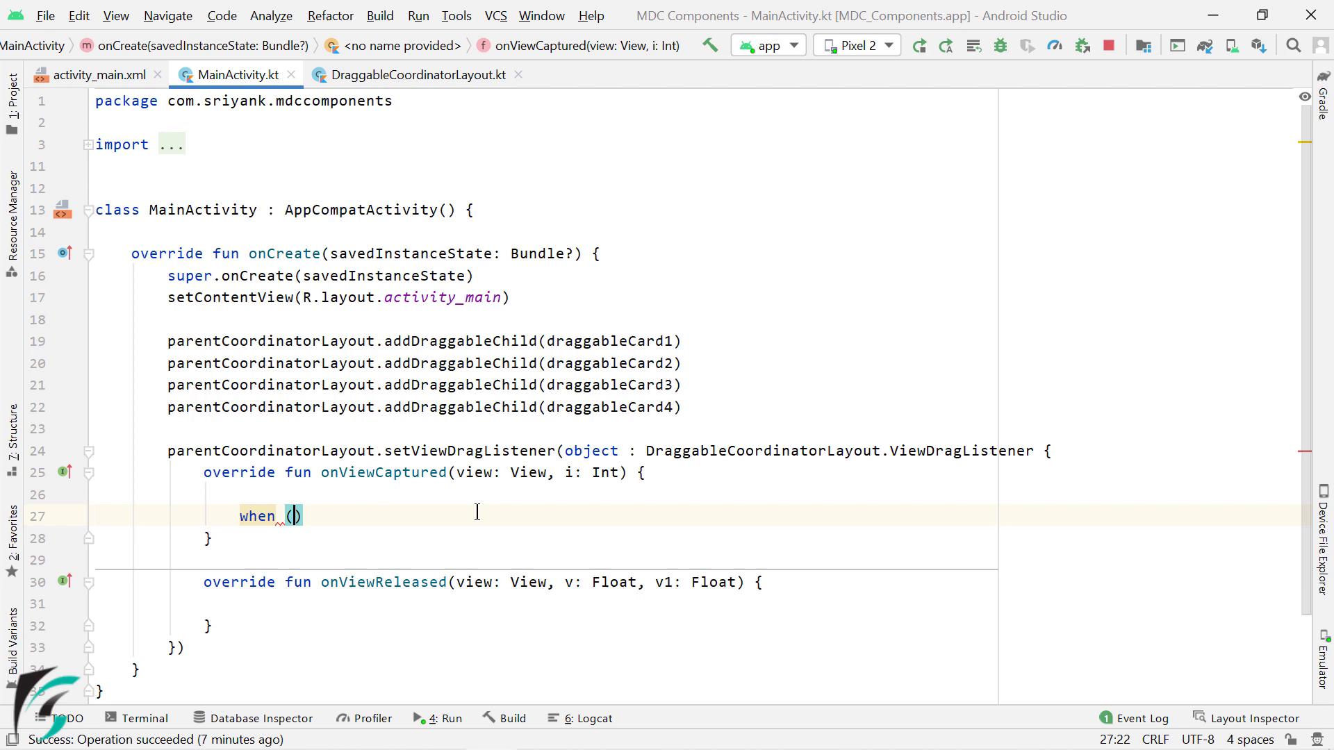
{"action": "type", "text": "view.id"}
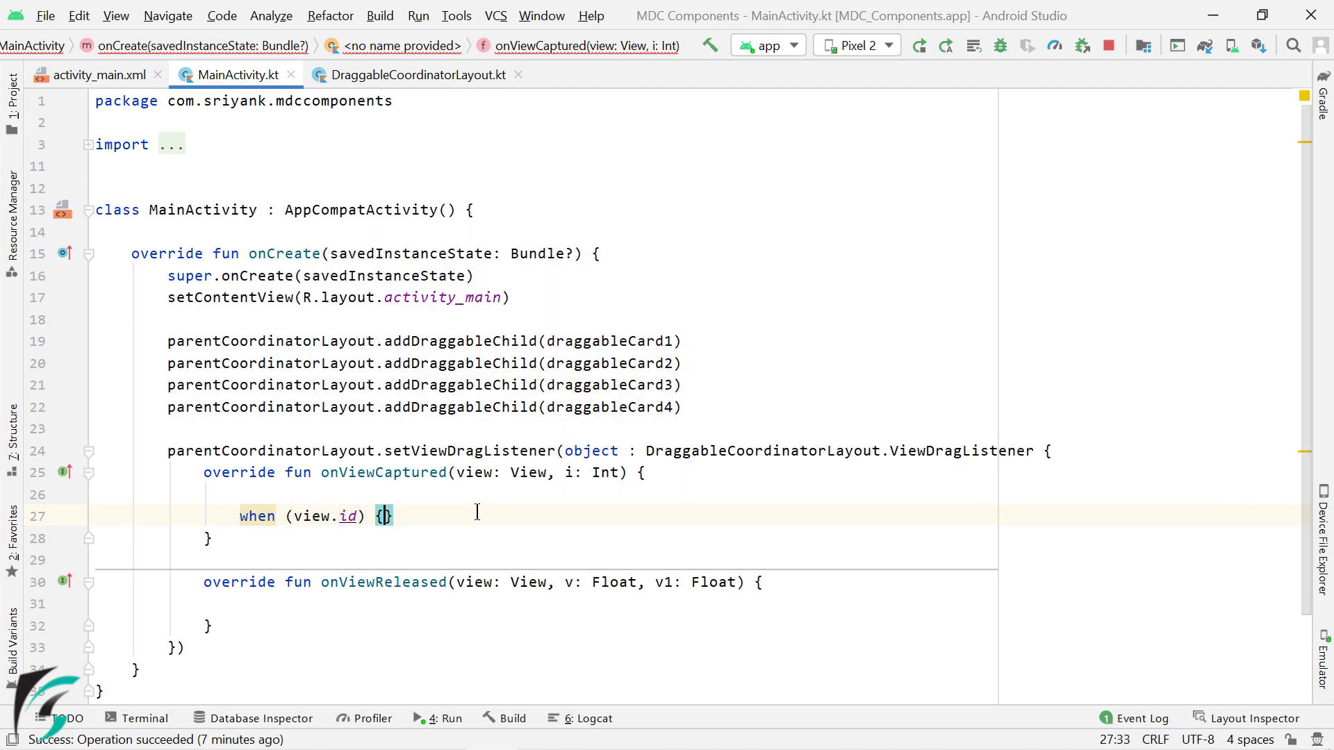
{"action": "type", "text": "R.id.draggableCard1 ->"}
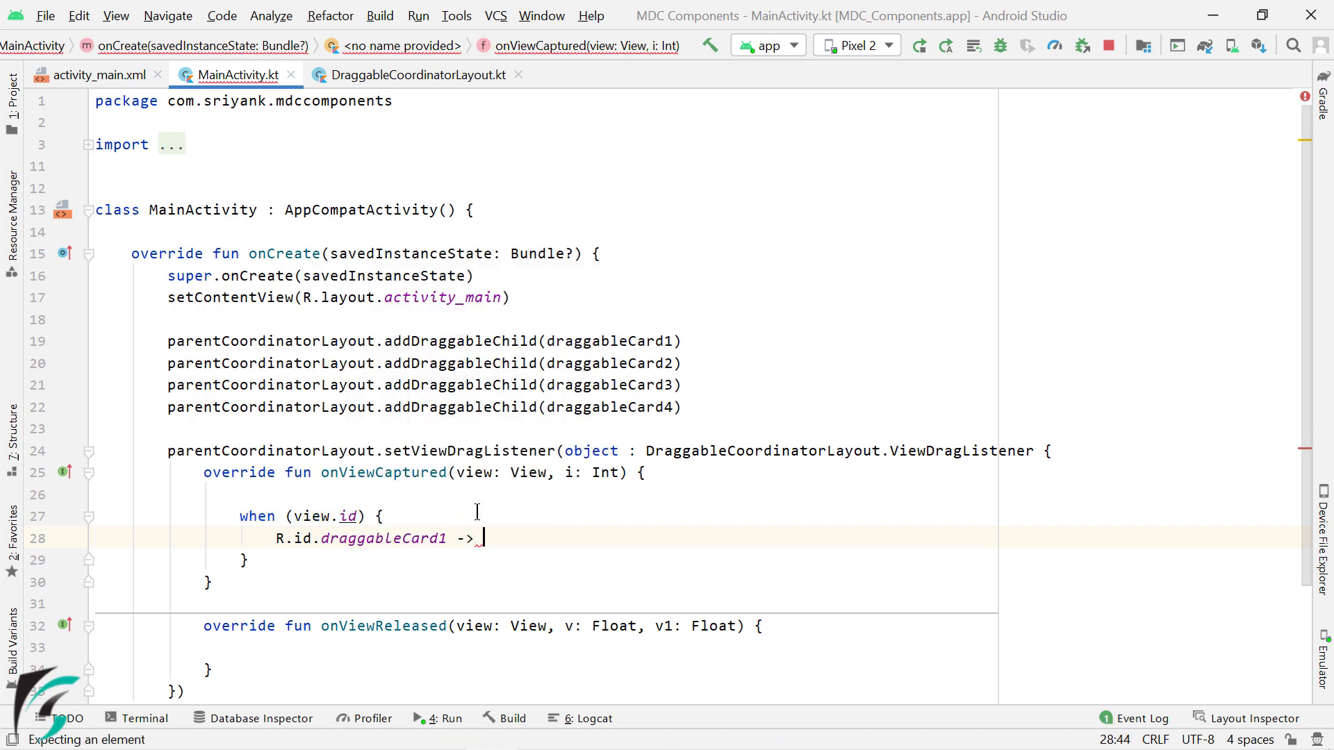
{"action": "type", "text": "draggableCard1."}
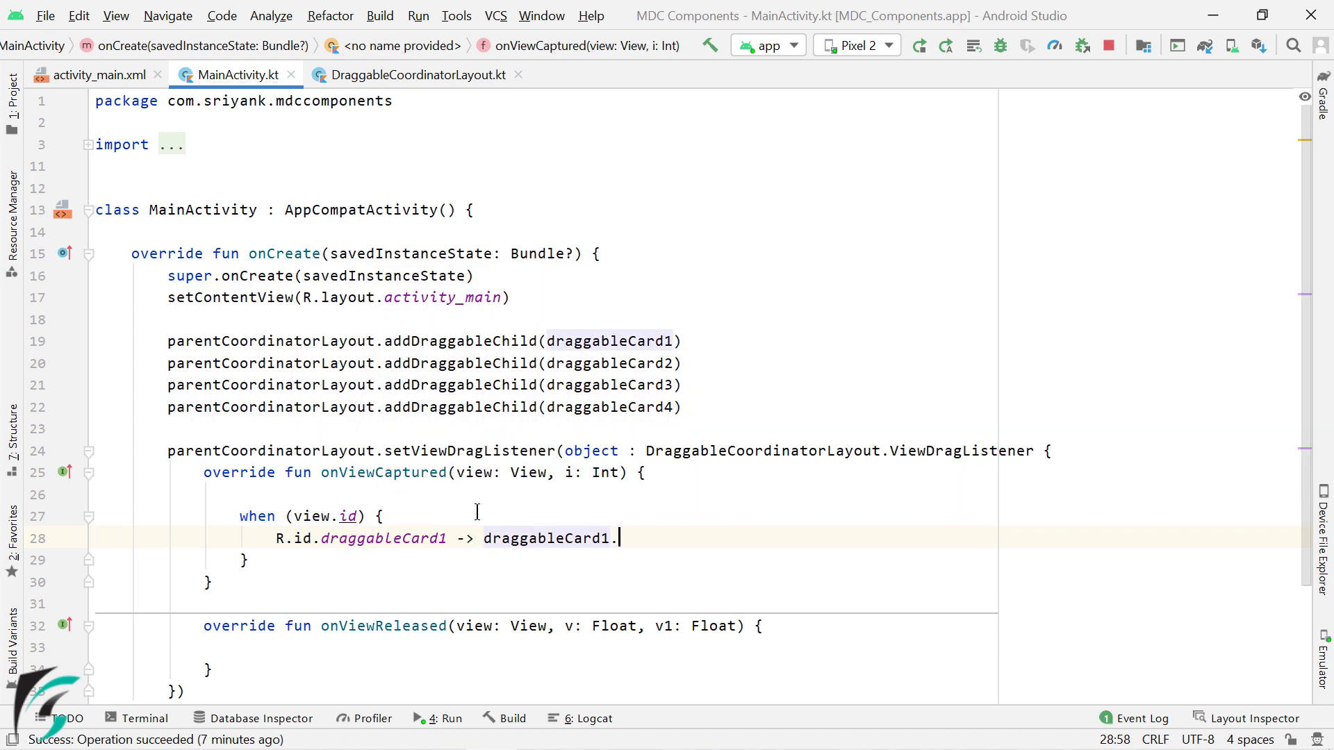
{"action": "type", "text": "isDragged"}
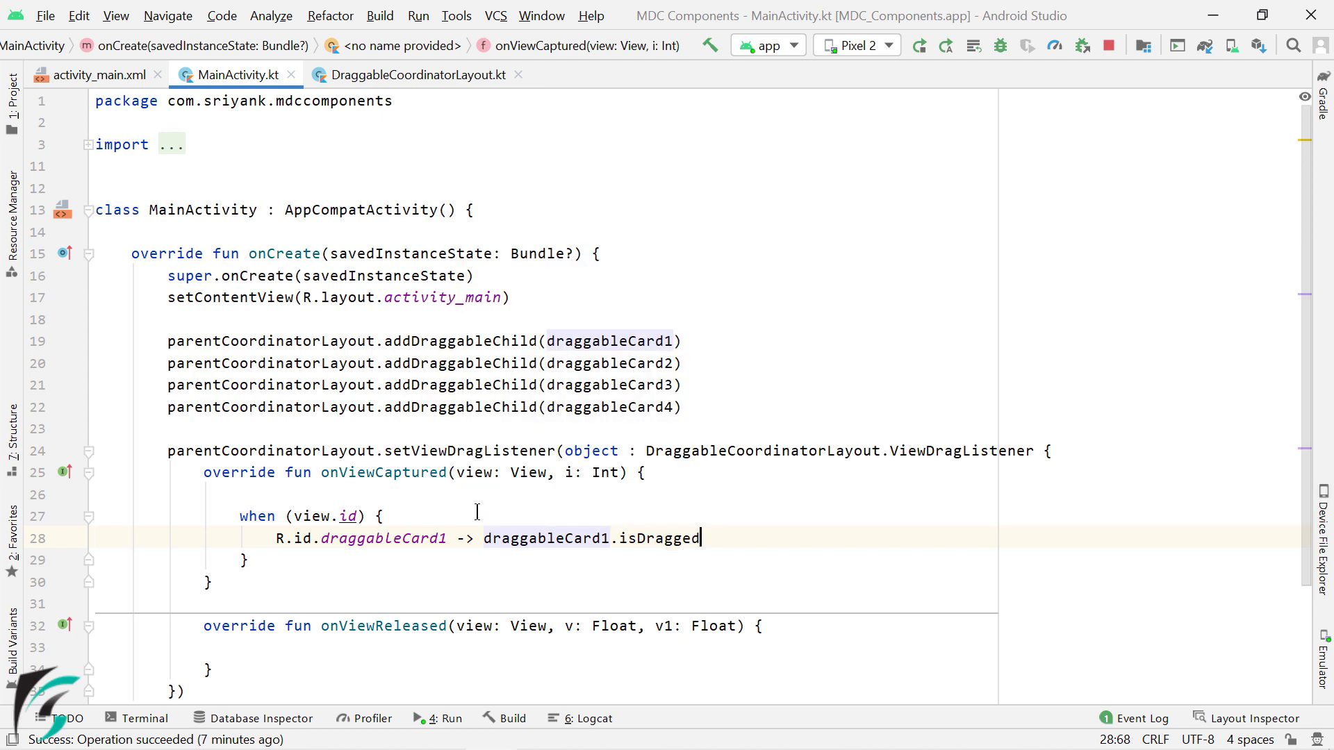
{"action": "type", "text": "= true"}
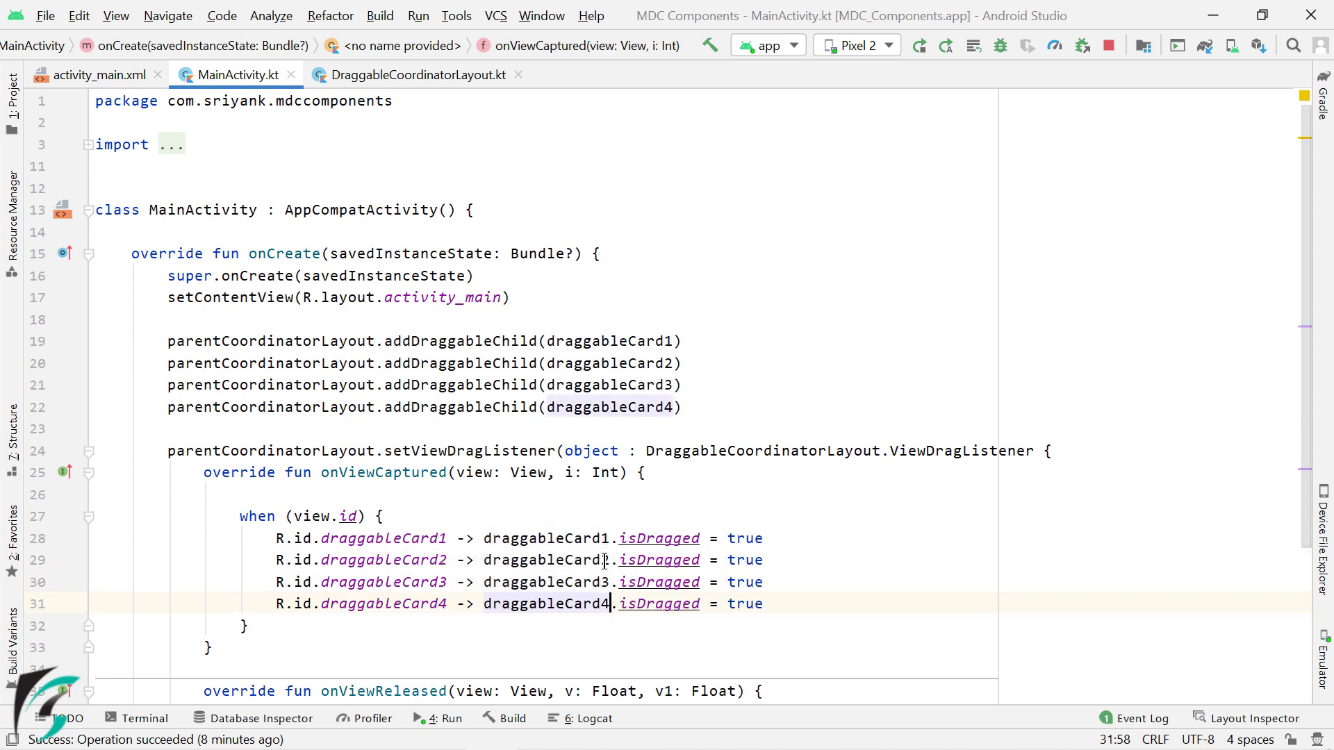
Set isDragged to false for the four cards in onViewReleased, then run the app on the emulator.
{"action": "scroll", "scroll_direction": "down", "scroll_amount": 3}
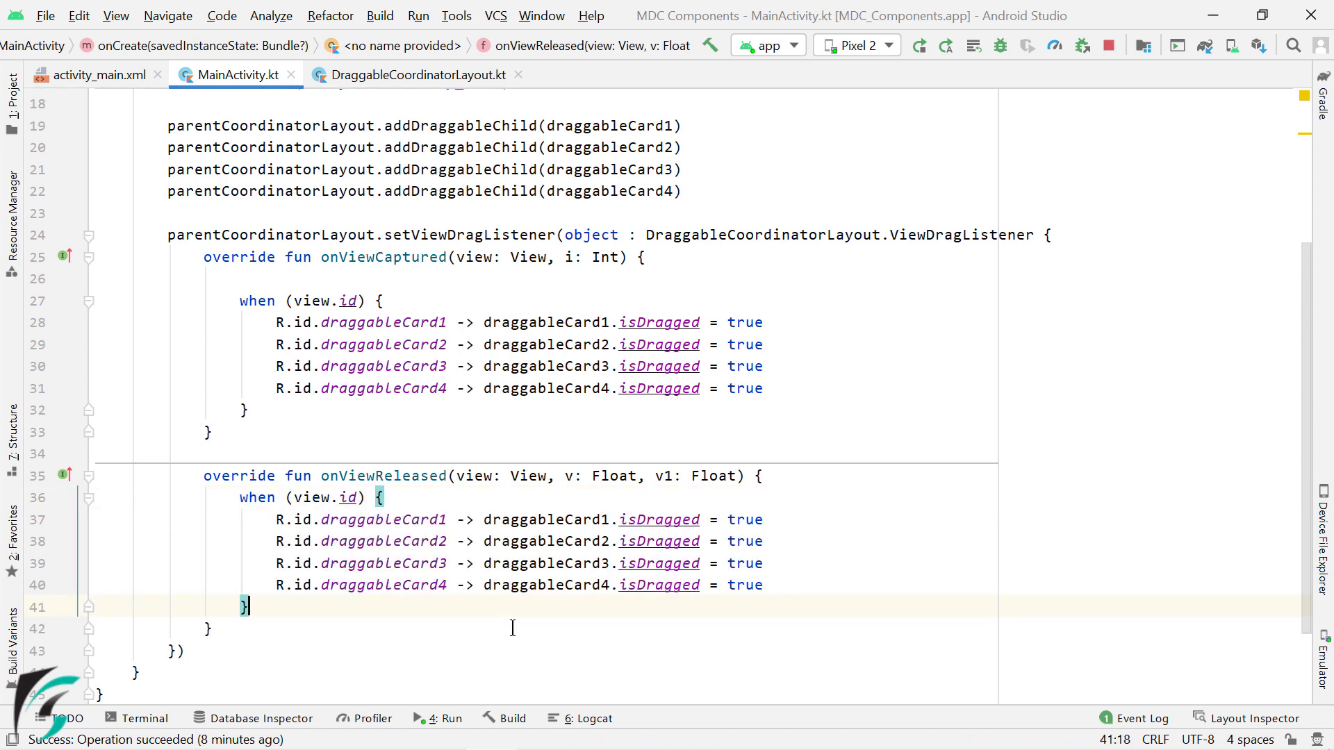
{"action": "double_click", "coordinate": [744, 519]}
{"action": "type", "text": "fals"}
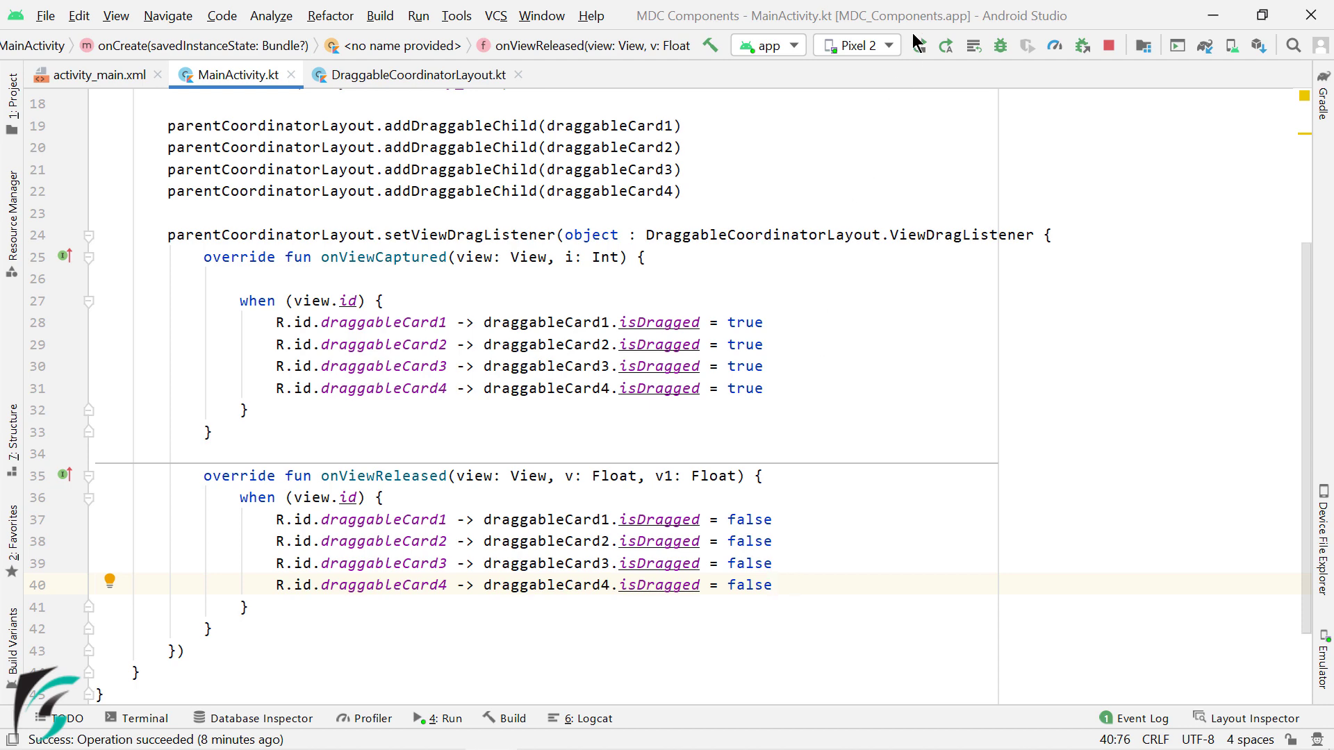
{"action": "left_click", "coordinate": [918, 45]}
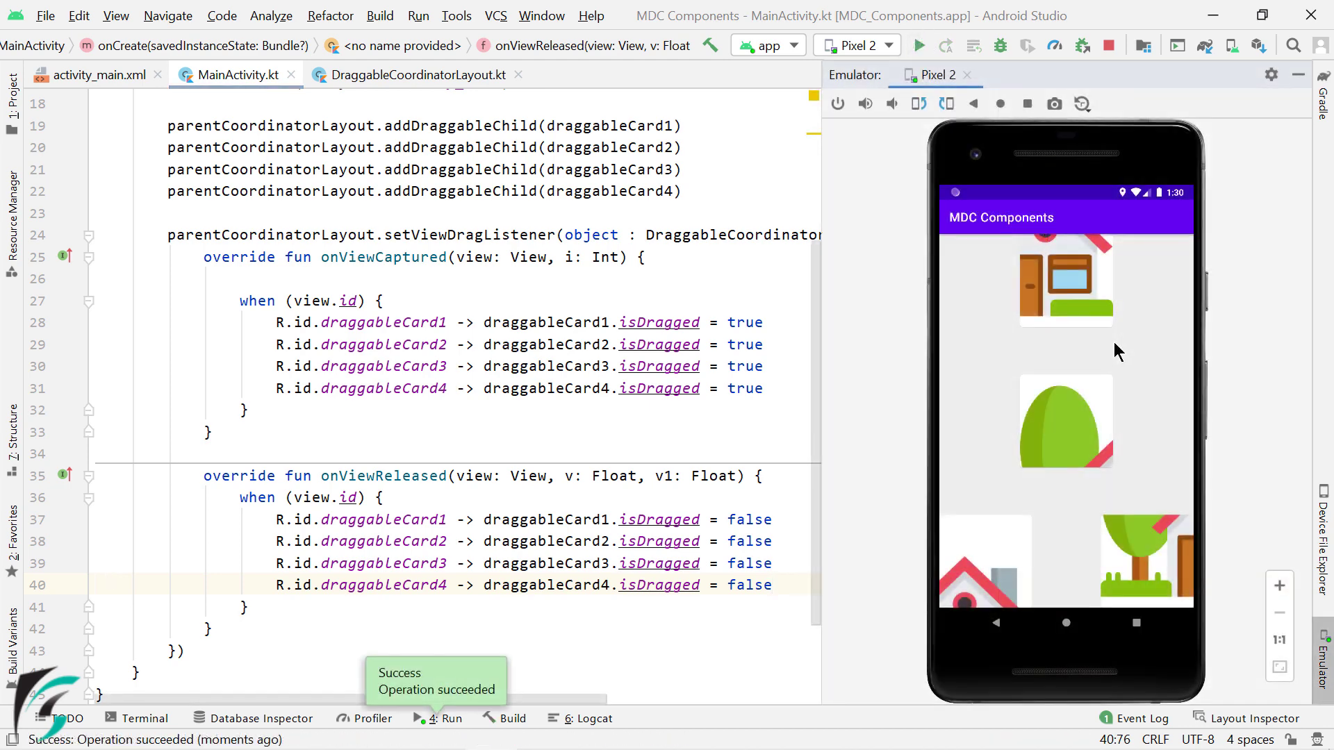